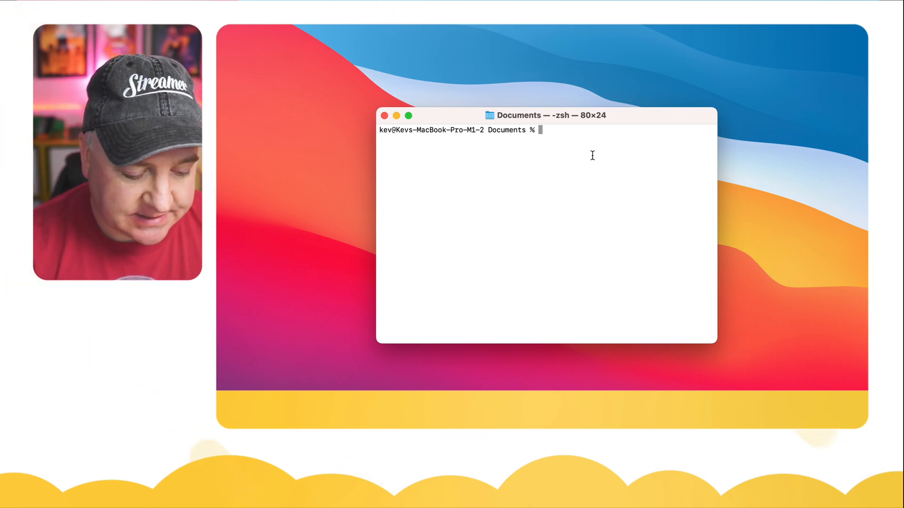
Step: In Terminal, create a snappy_project folder inside MicroPython and change into it
text(cd M)
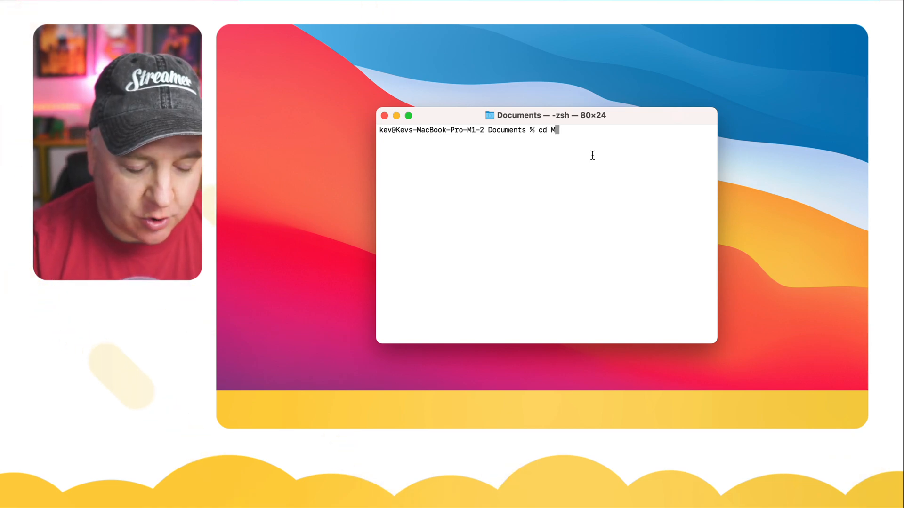
text(icroPython)
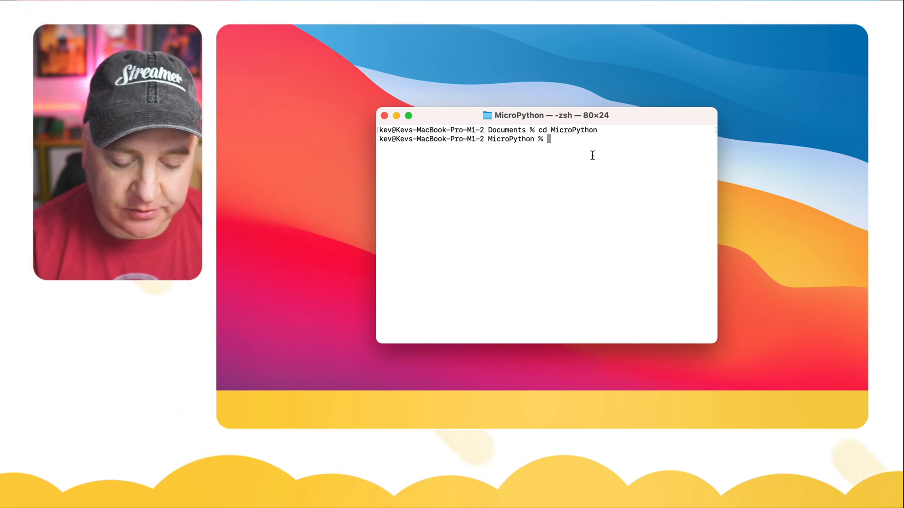
text(mkdir)
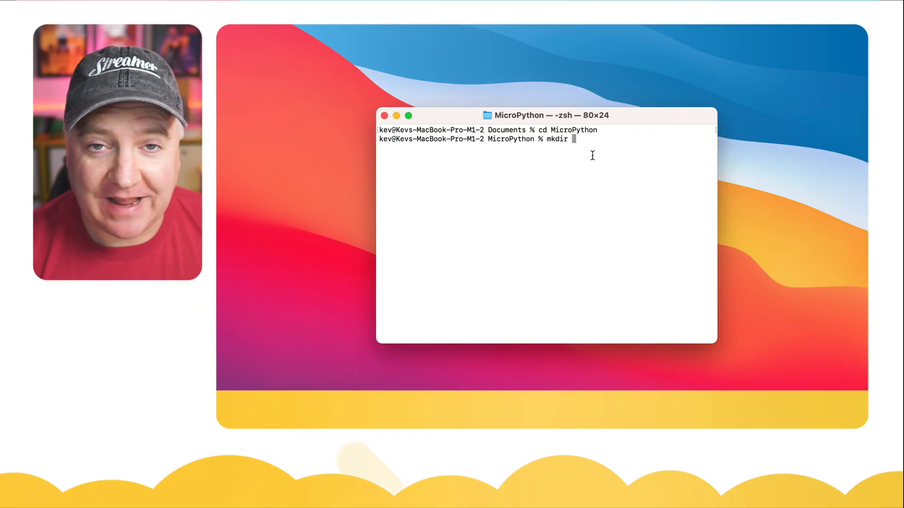
text(snappy_project)
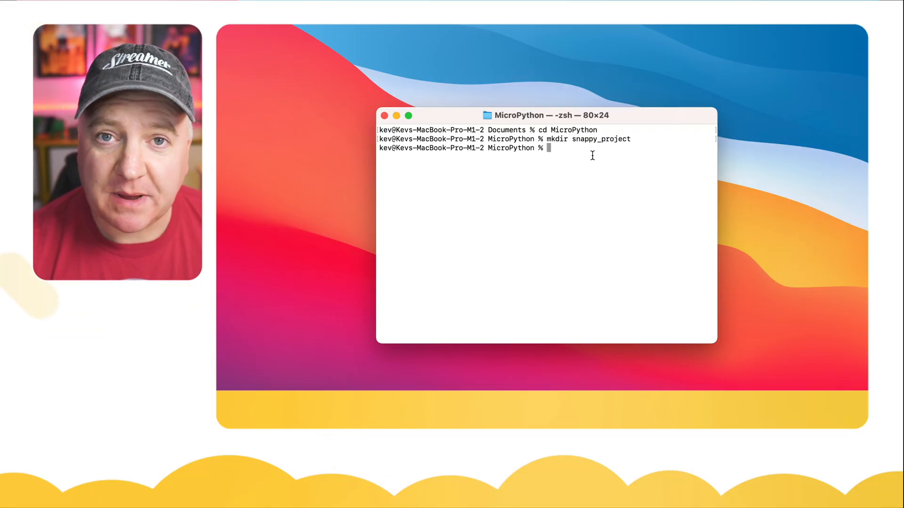
text(cd snappy_project/)
text(touch)
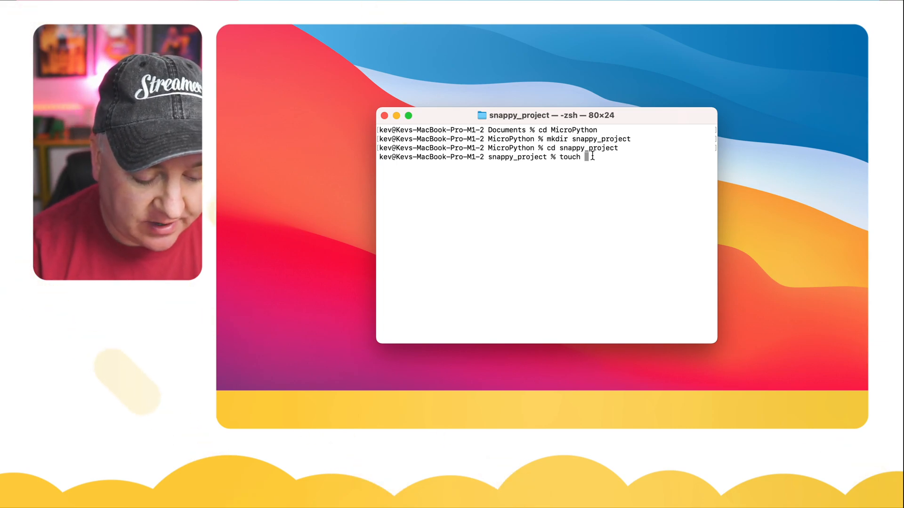
Step: Create empty README.md and .gitignore files with touch
text(README.md)
text(touch .)
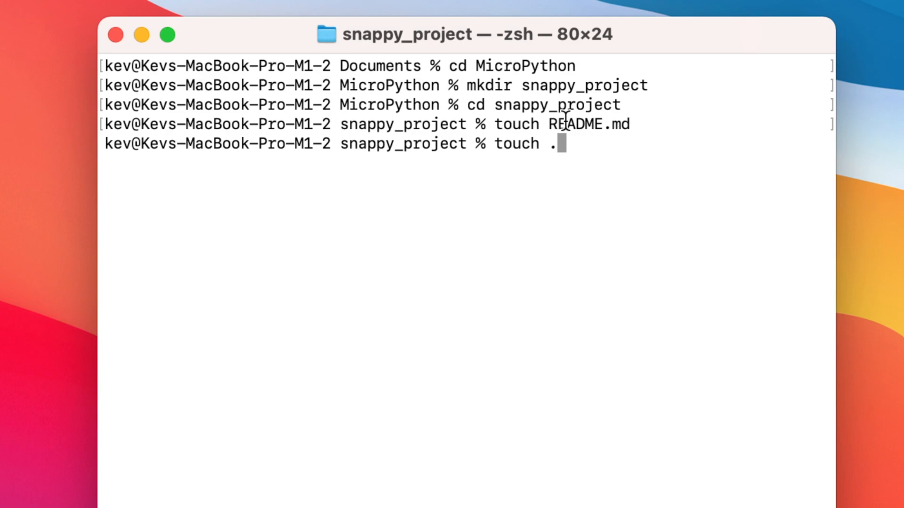
text(gitignore)
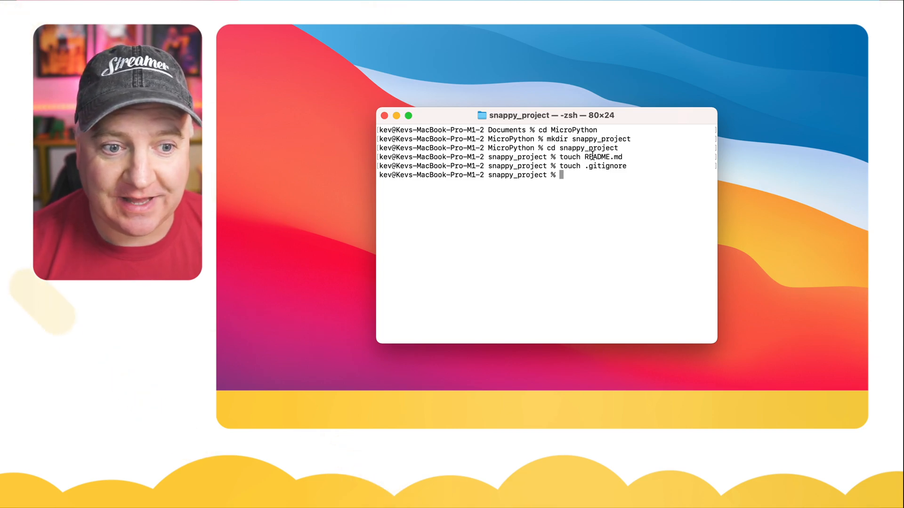
text(tocuh)
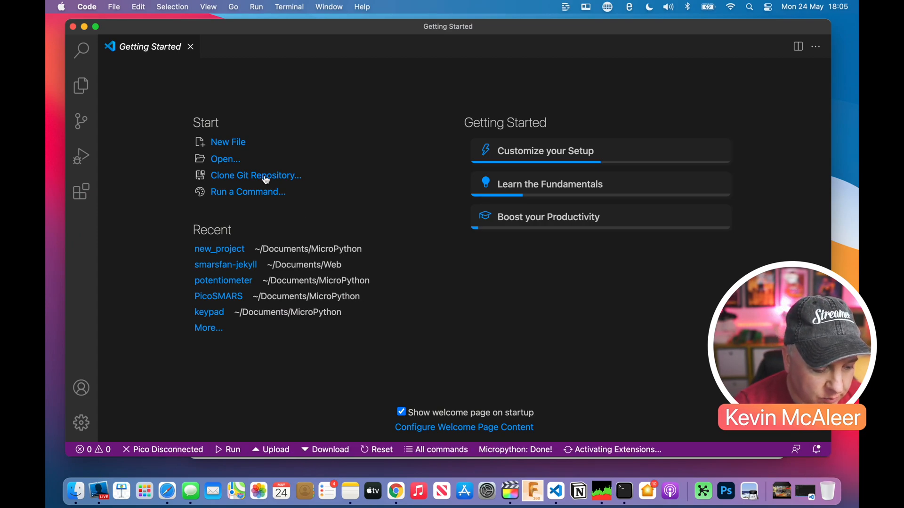
mouse_move(223, 163)
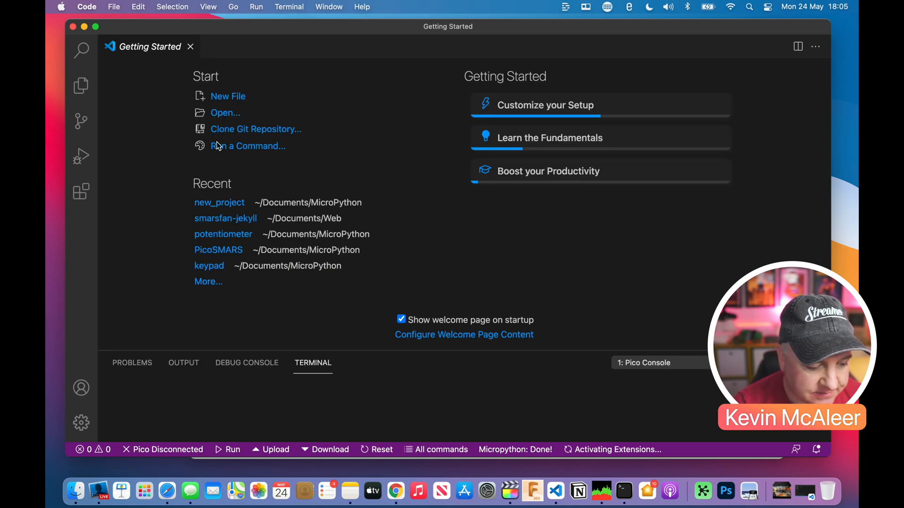
Step: Open the snappy_project folder from MicroPython as the VS Code workspace
click(225, 113)
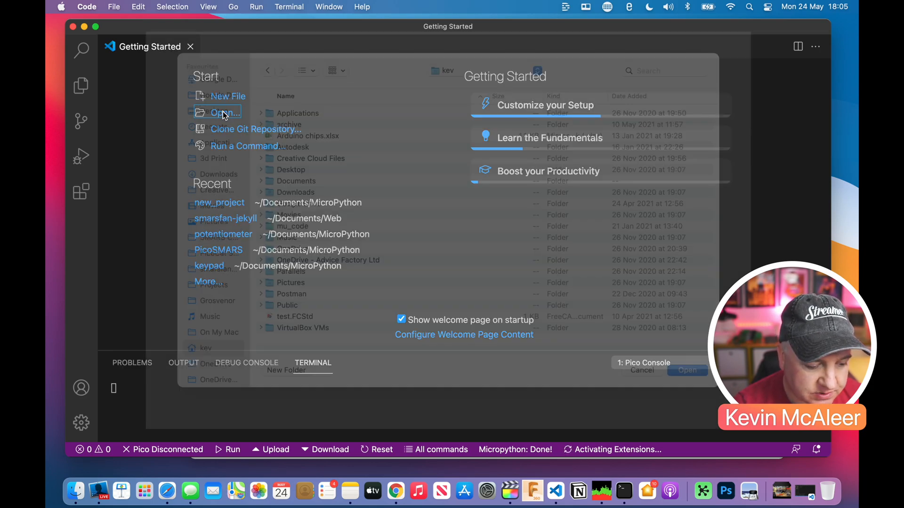
click(222, 113)
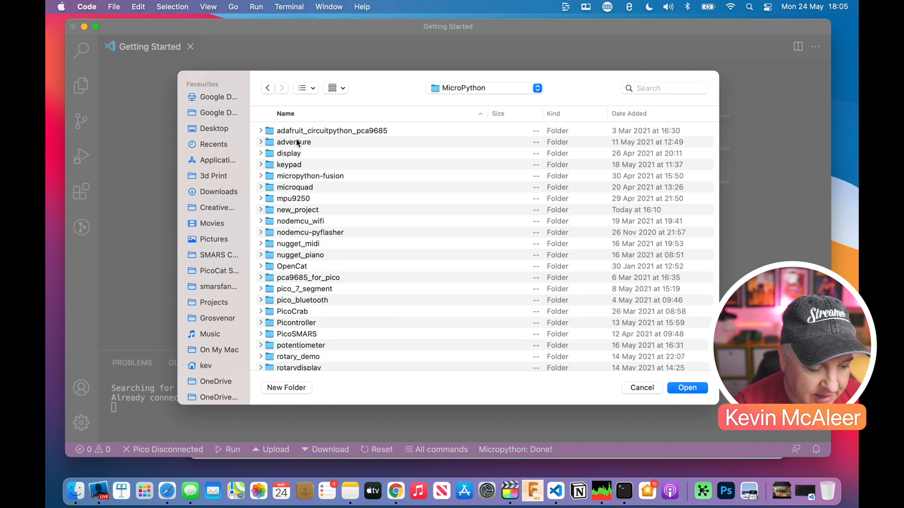
click(303, 325)
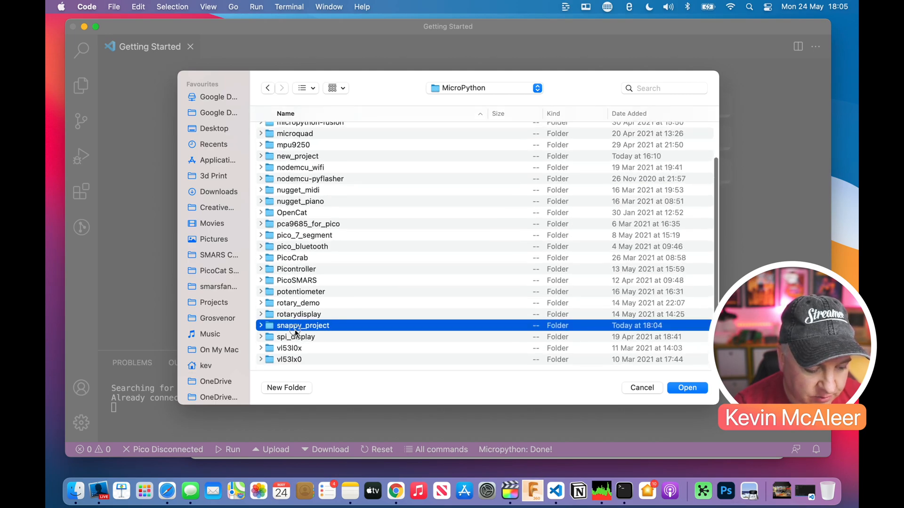
double_click(303, 325)
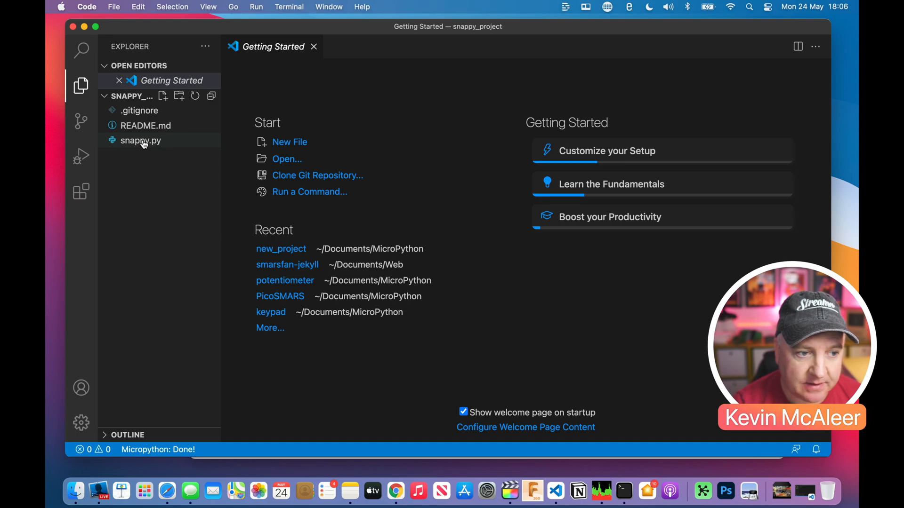
Step: Write snappy.py with # Snappy Project and May 2021 header comments above print("Hello World")
double_click(141, 140)
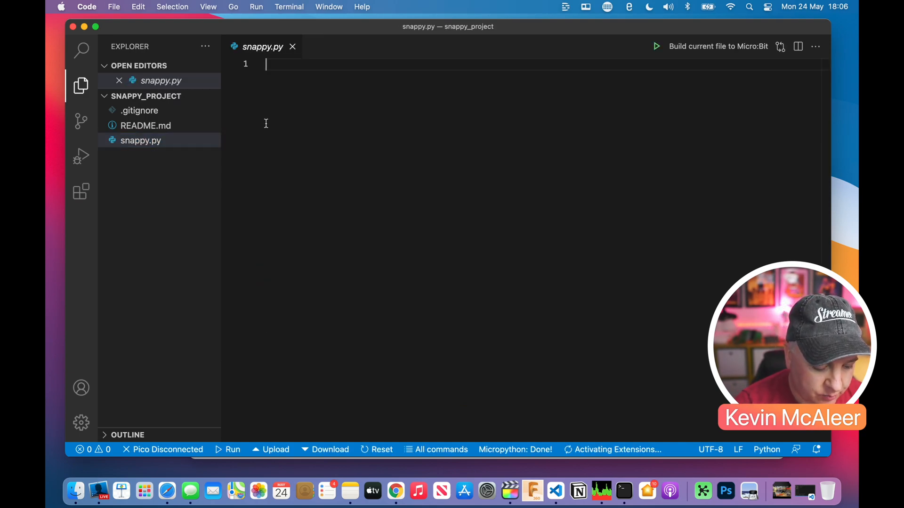
text(print("Helo)
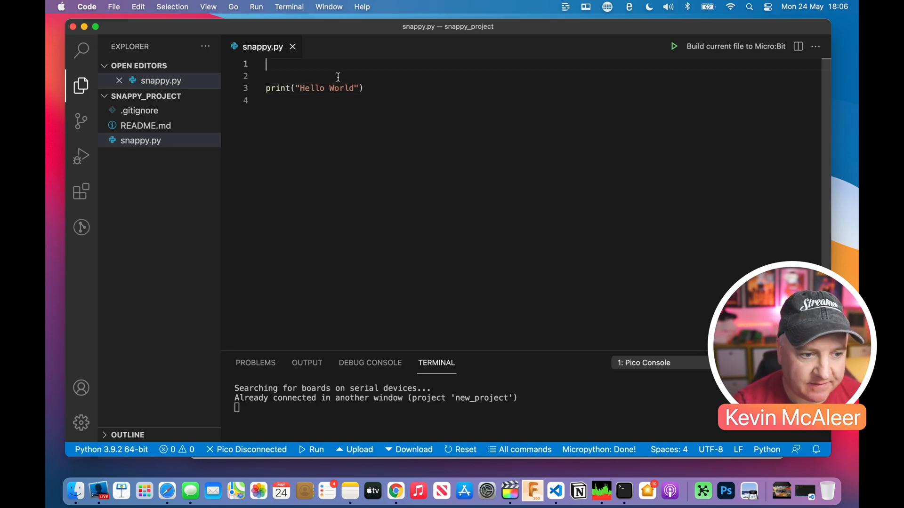
text(#)
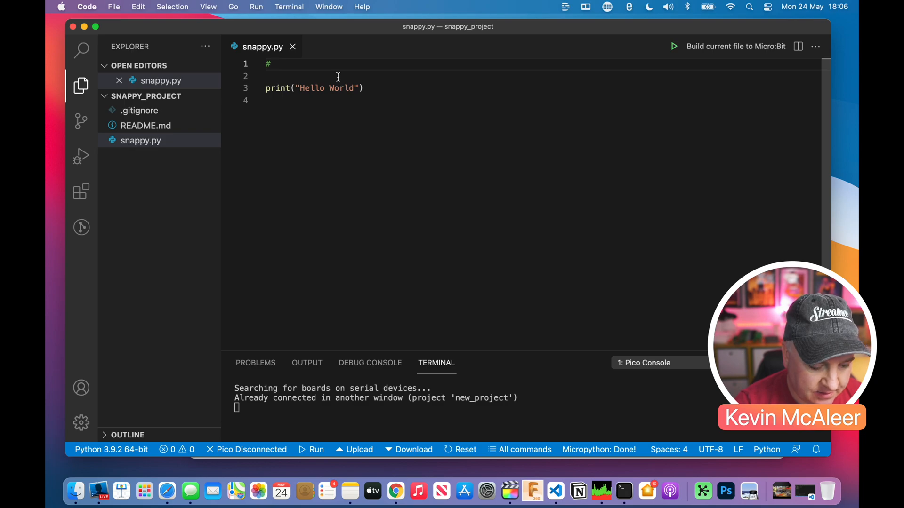
text(May 2)
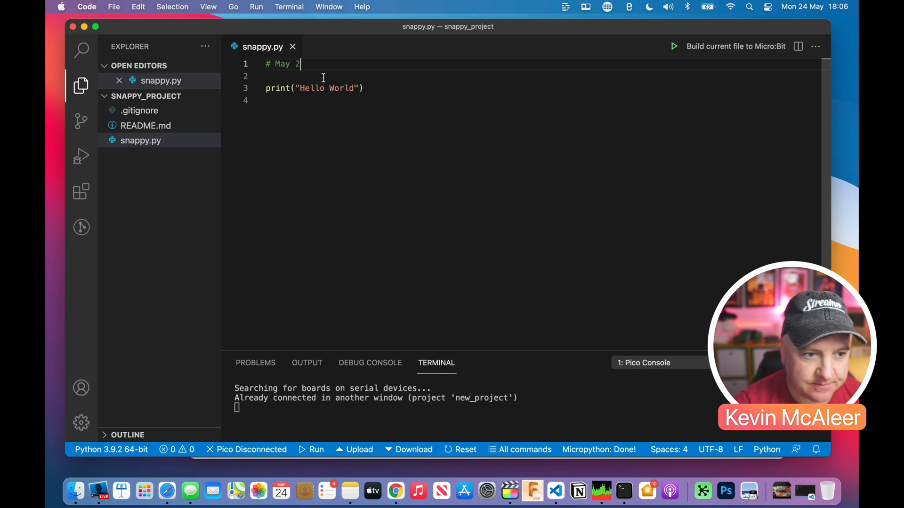
text(021)
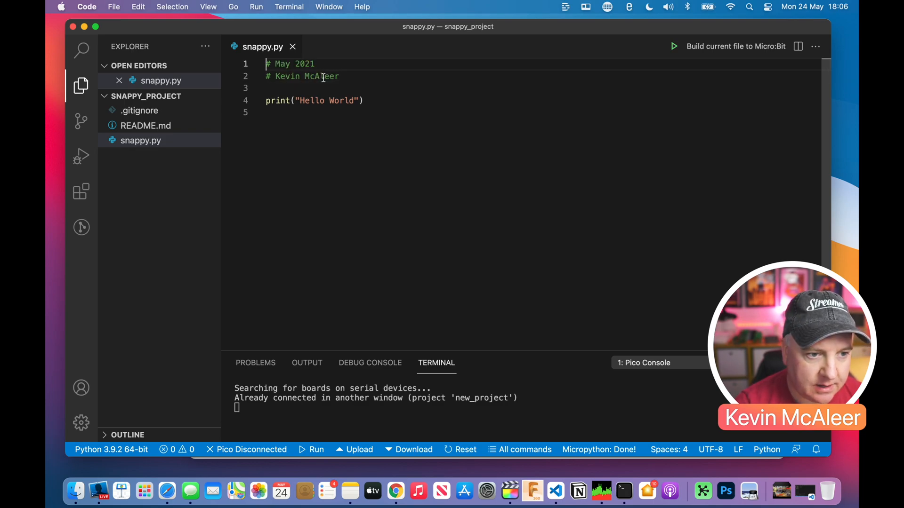
text(# Snap)
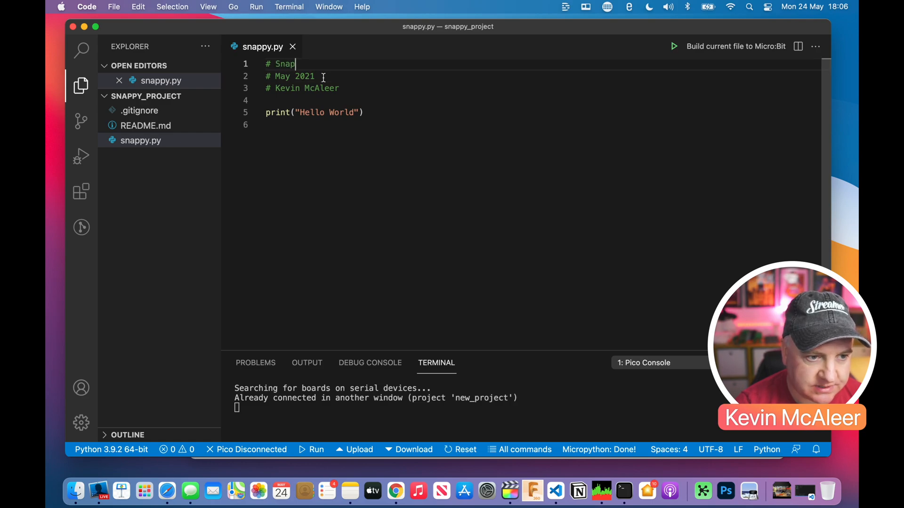
text(py Pro)
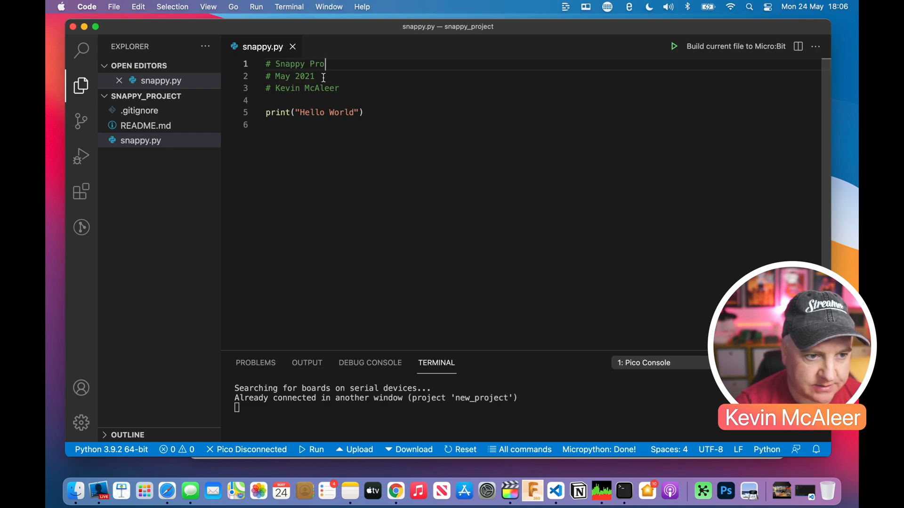
text(ject)
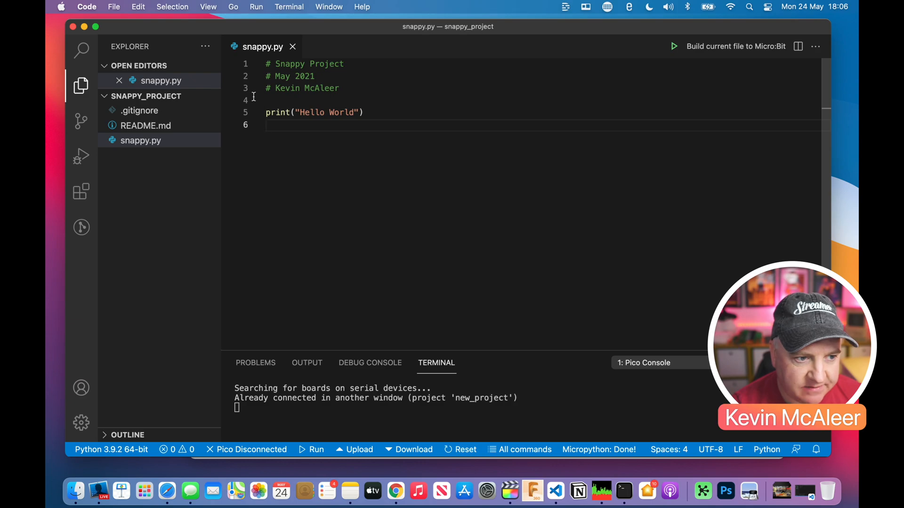
click(146, 127)
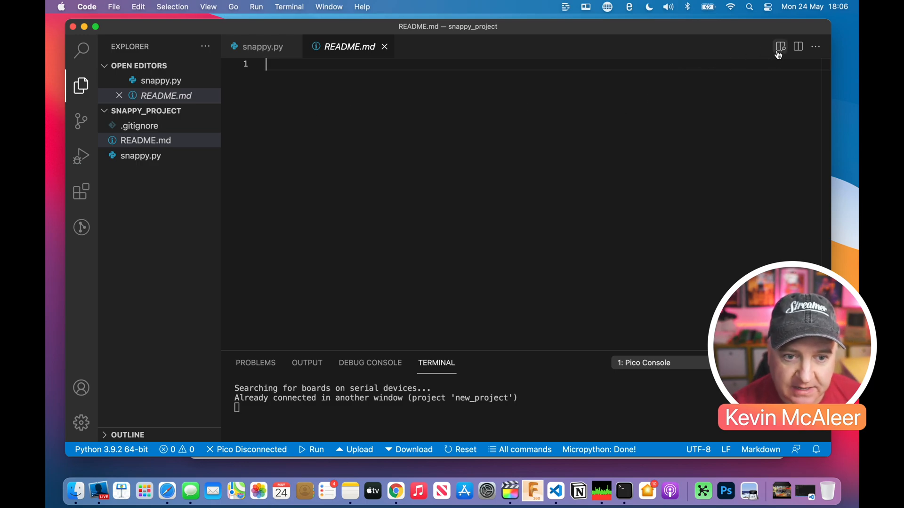
Step: With the live preview alongside, give README.md a # Snappy Project title and 'This is a Snappy Project' description
click(777, 48)
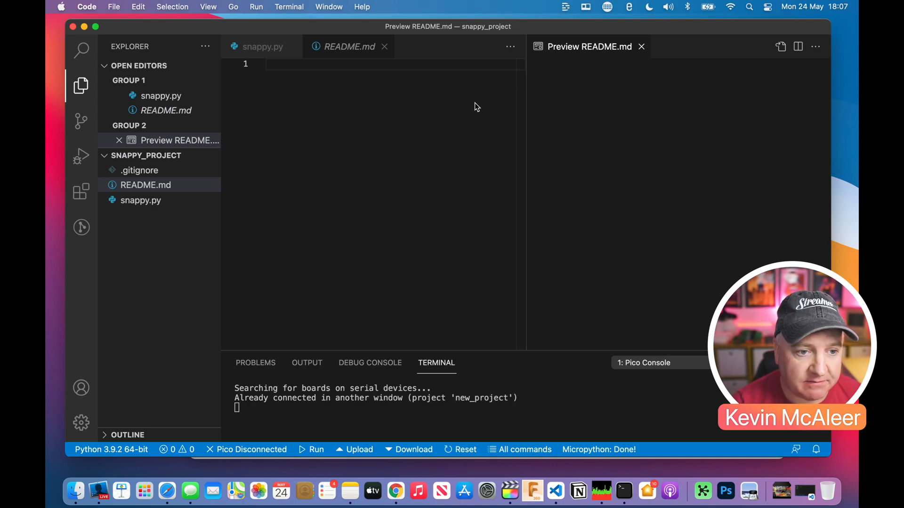
text(#)
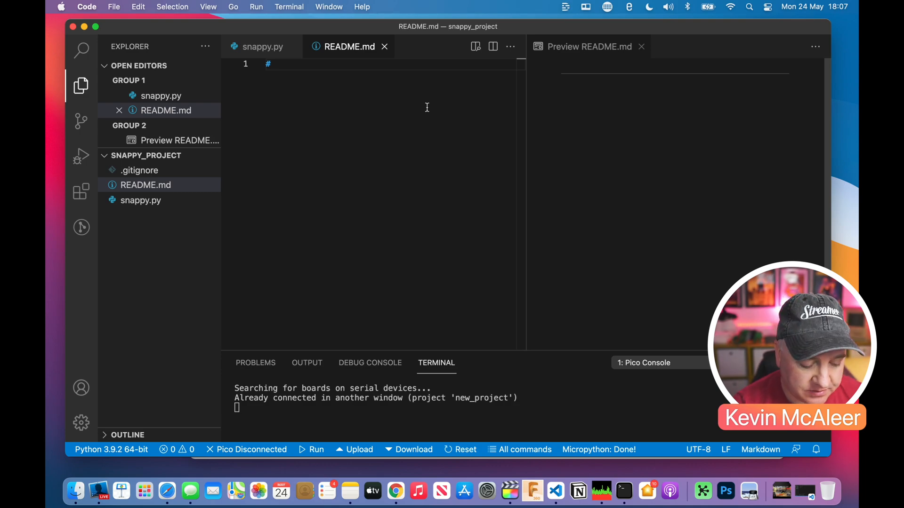
text(Snappy Project)
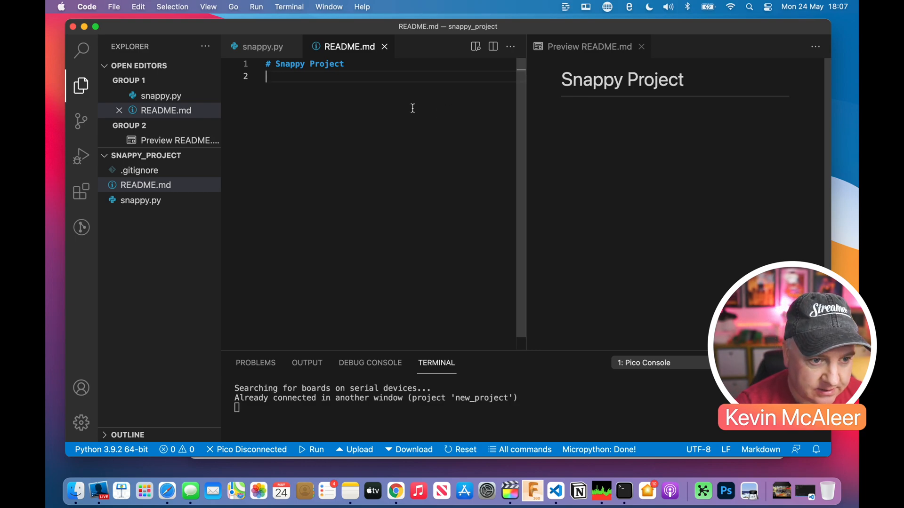
text(This is)
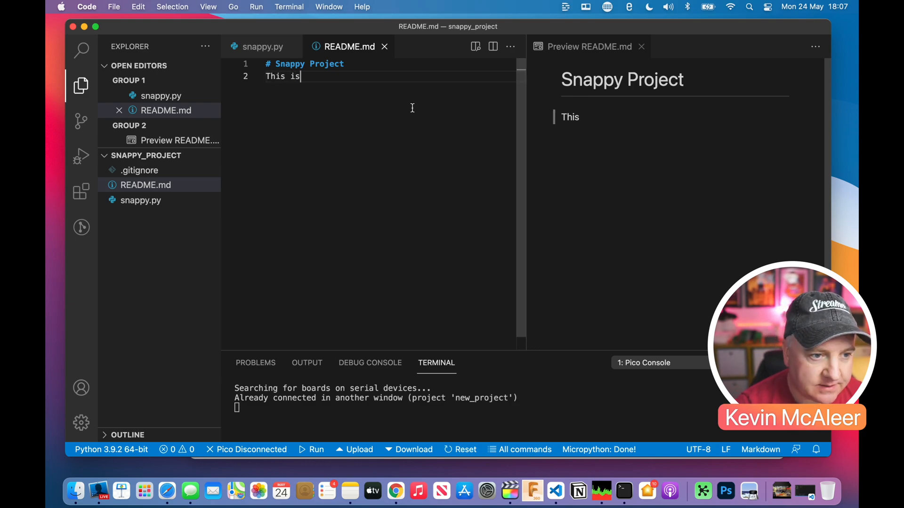
text(a Snappy Project)
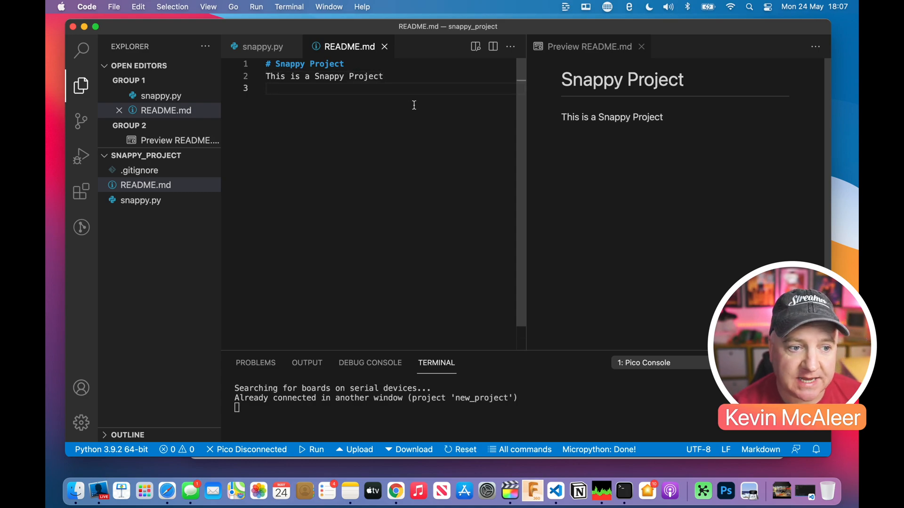
key(Enter)
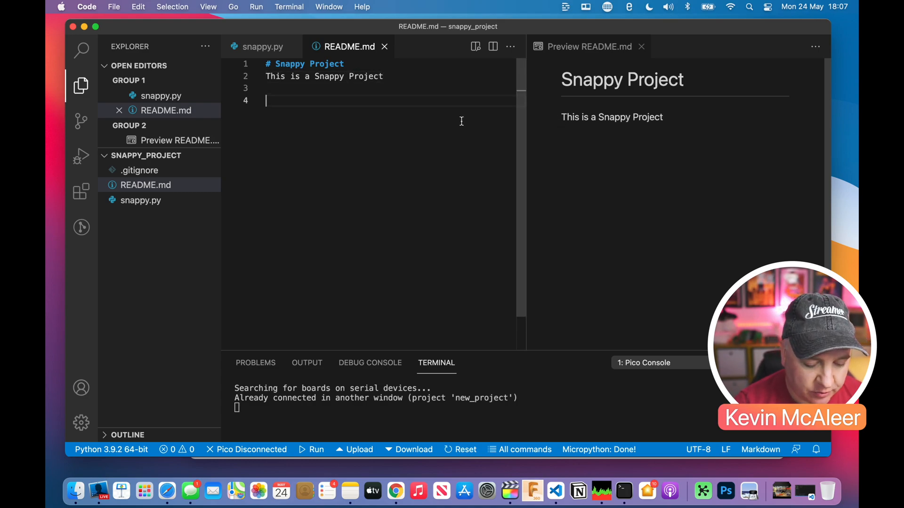
Step: Add a --- rule, ## Heading 2, ### Heading 3, bulleted lists and a numbered list starting 1. item 6
text(---)
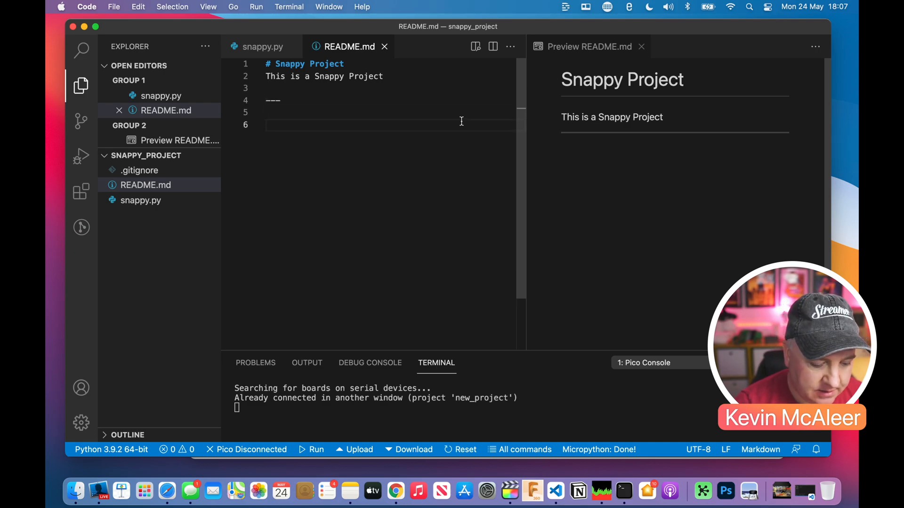
text(#)
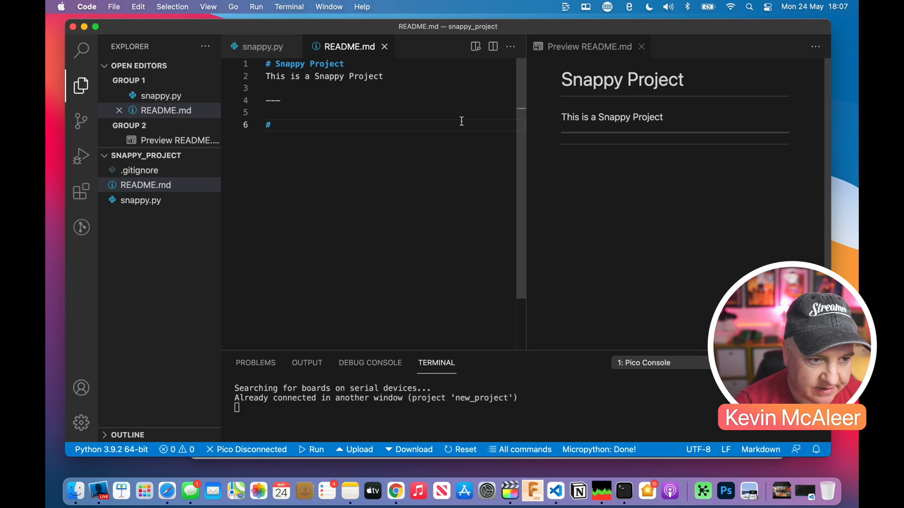
text(# Heading 2)
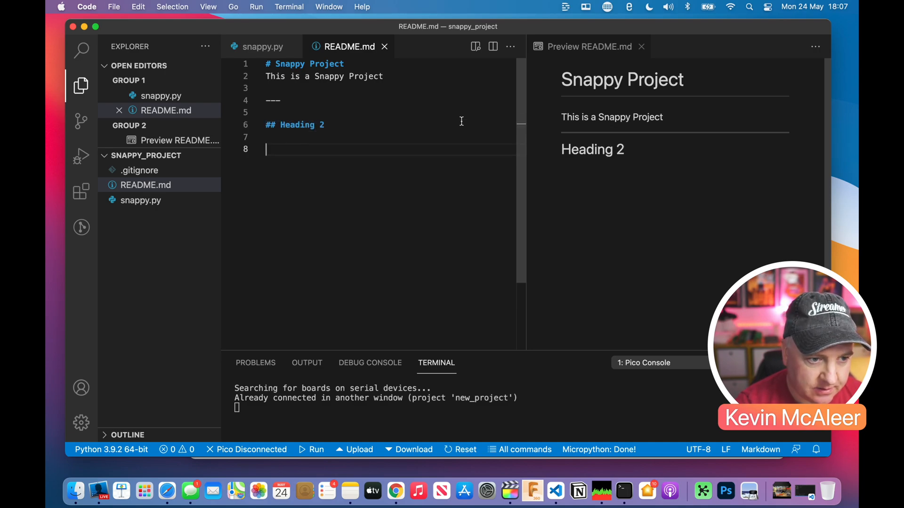
text(## Heading 3)
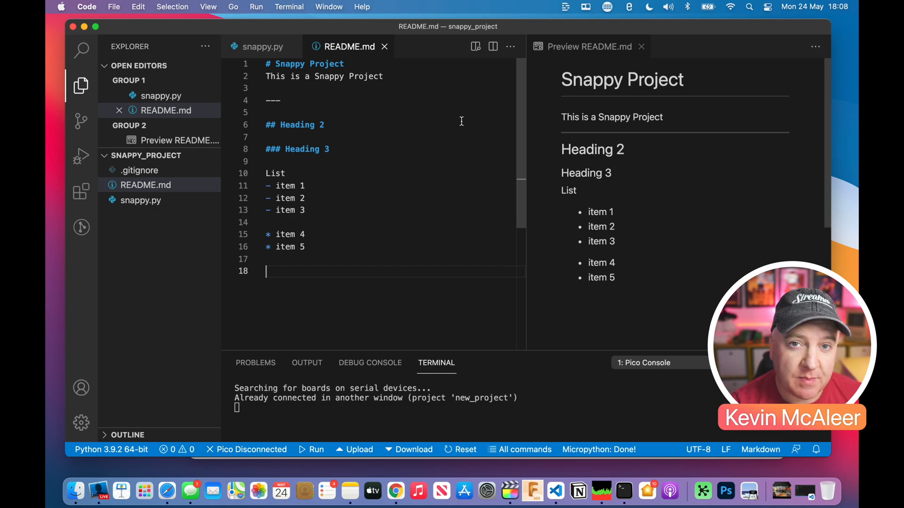
text(1.)
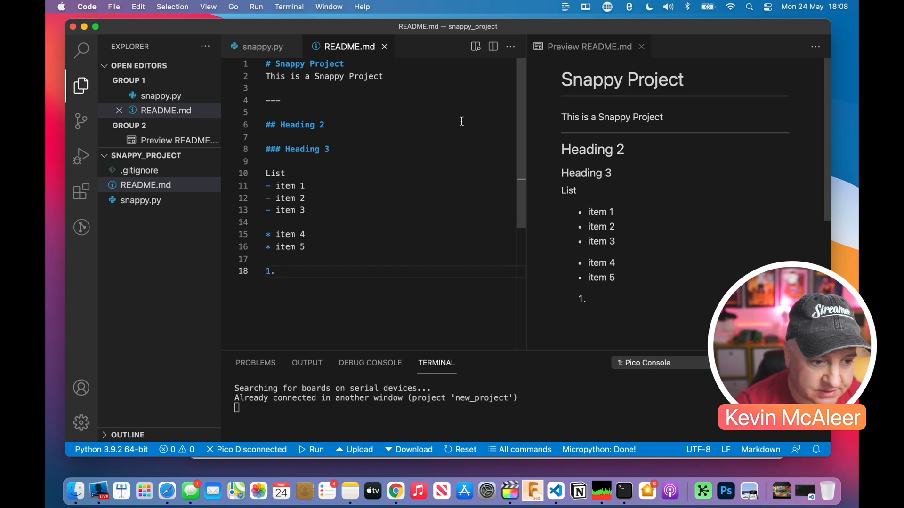
text(item 6)
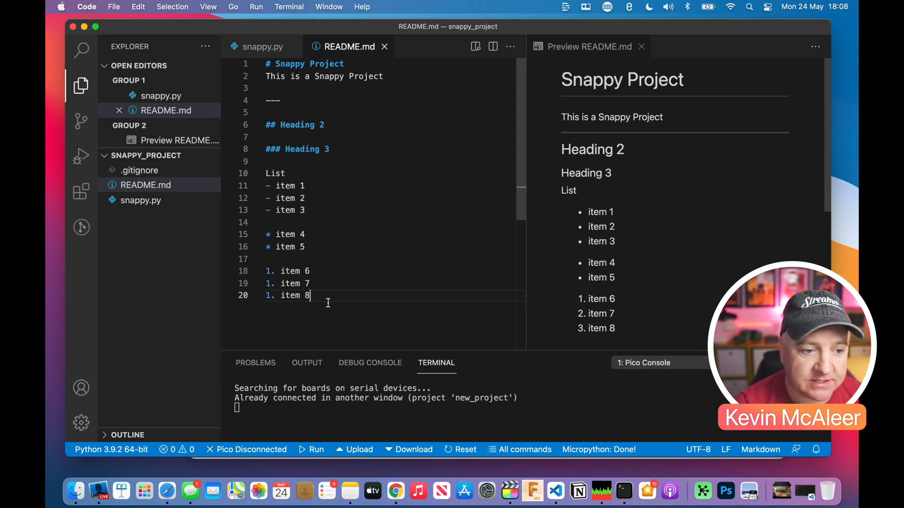
key(Enter)
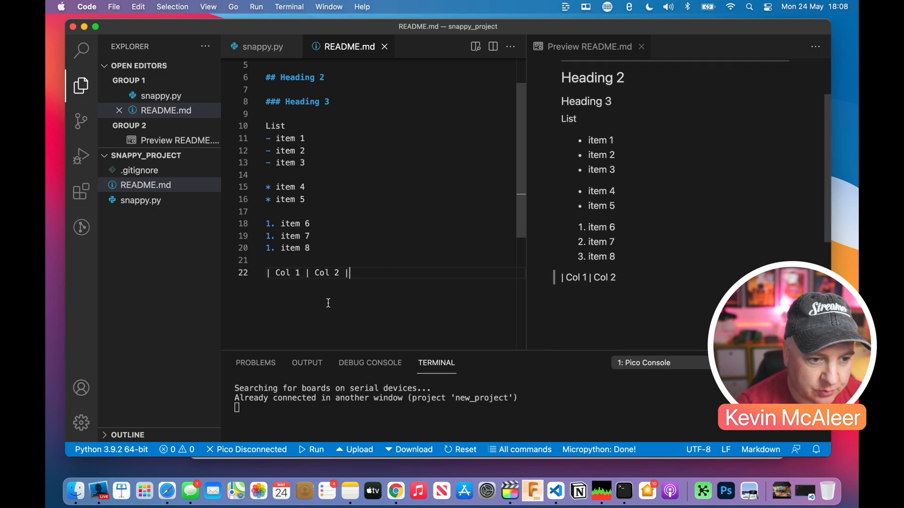
Step: Type a Col 1–Col 3 Markdown table with rows 'some text | more text | col 3 text' and 'A | B | C'
text(Col 3 |)
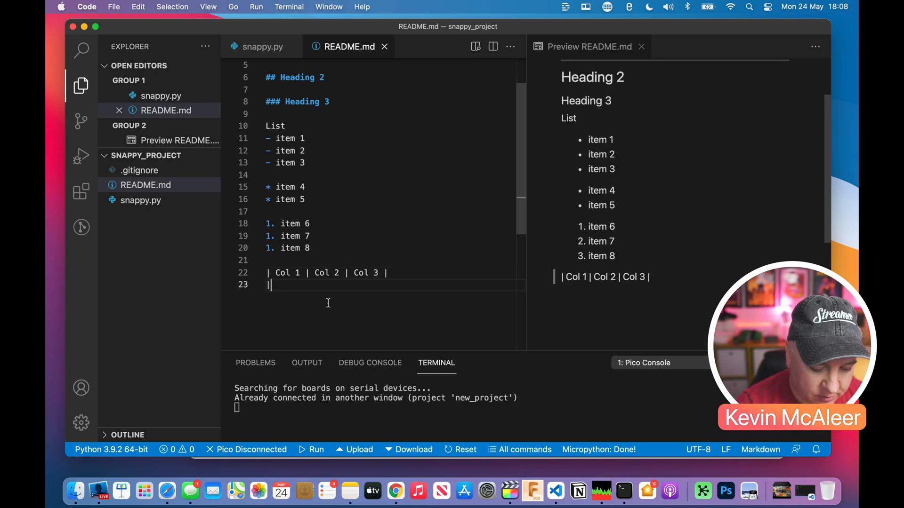
text(|------|-------|------)
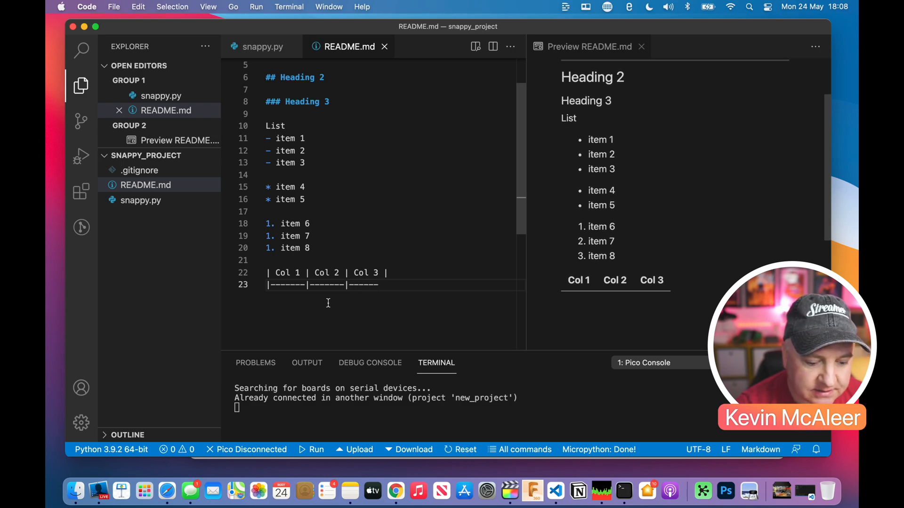
text(| s)
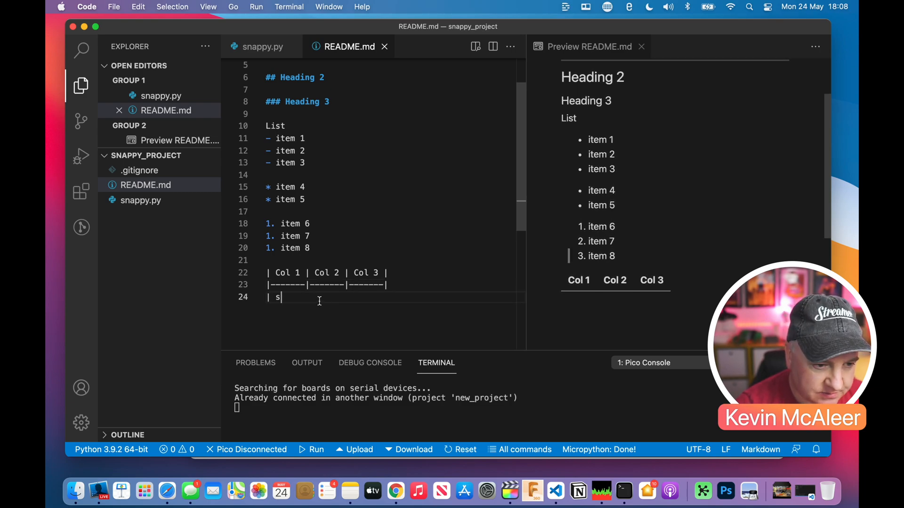
text(ome text|)
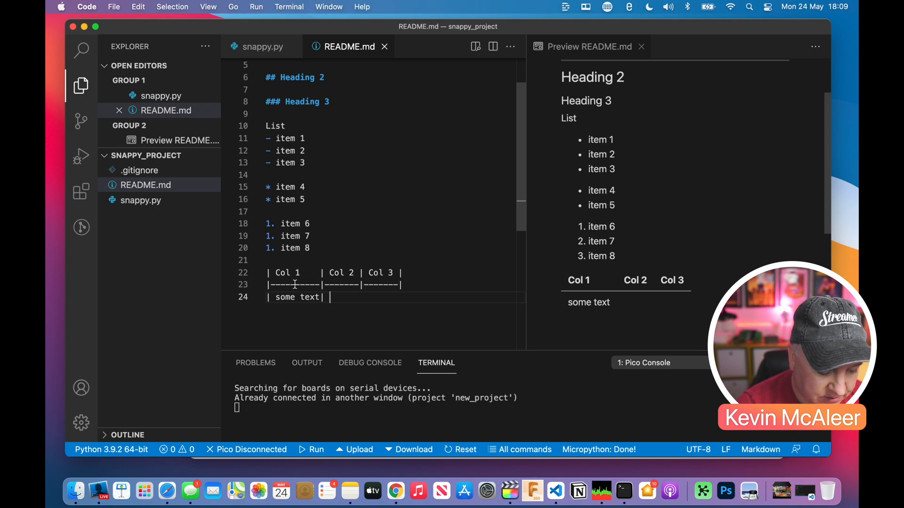
text(more text | col 3 text)
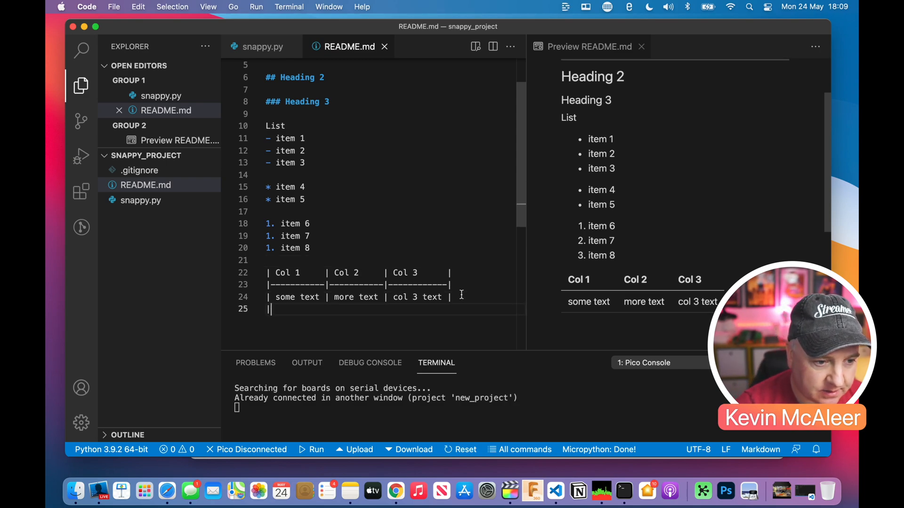
text(| A | B | C)
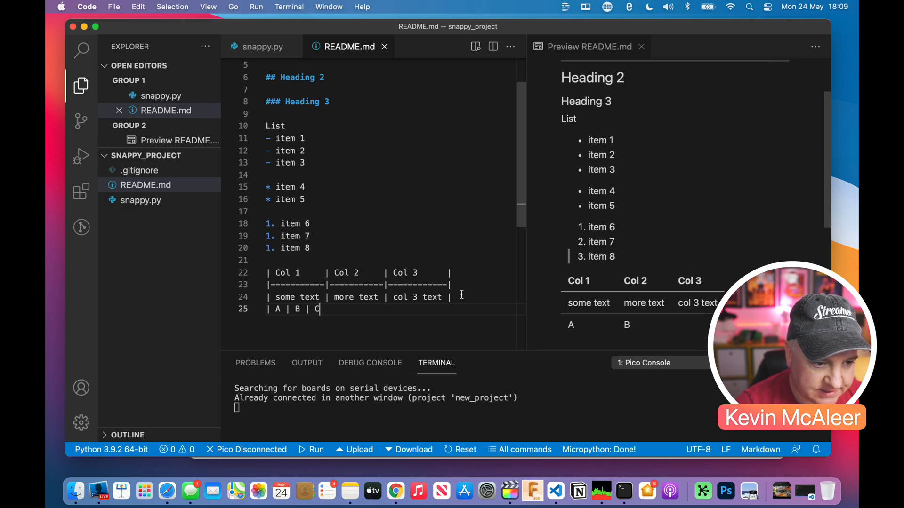
text(C)
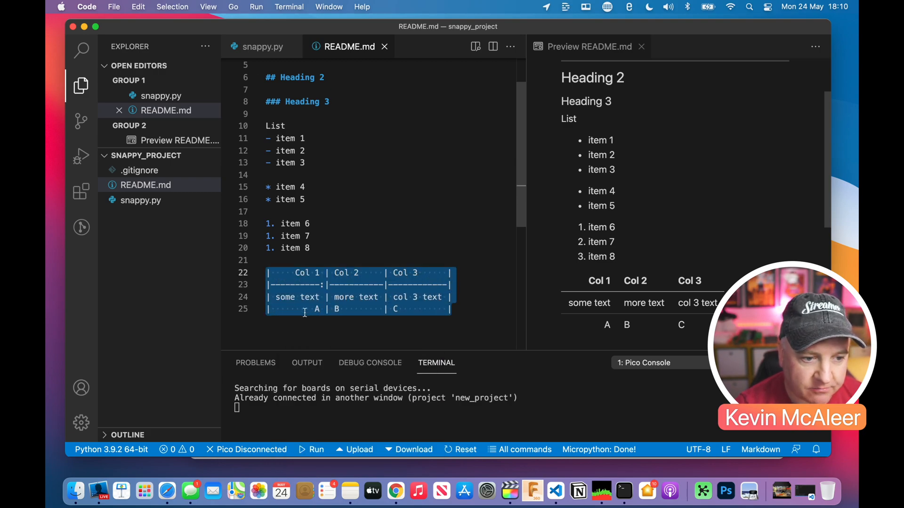
Step: Add colon centre-alignment markers and run Format Document to align the table columns
click(311, 273)
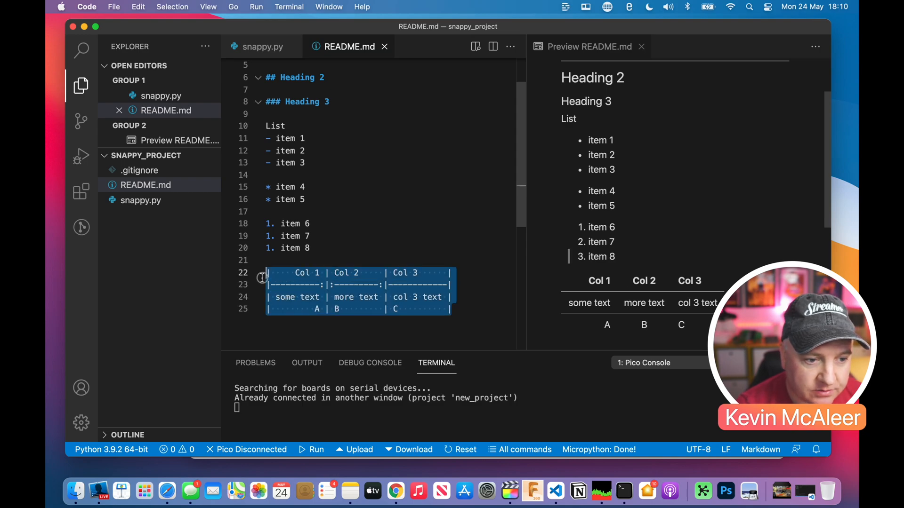
right_click(285, 284)
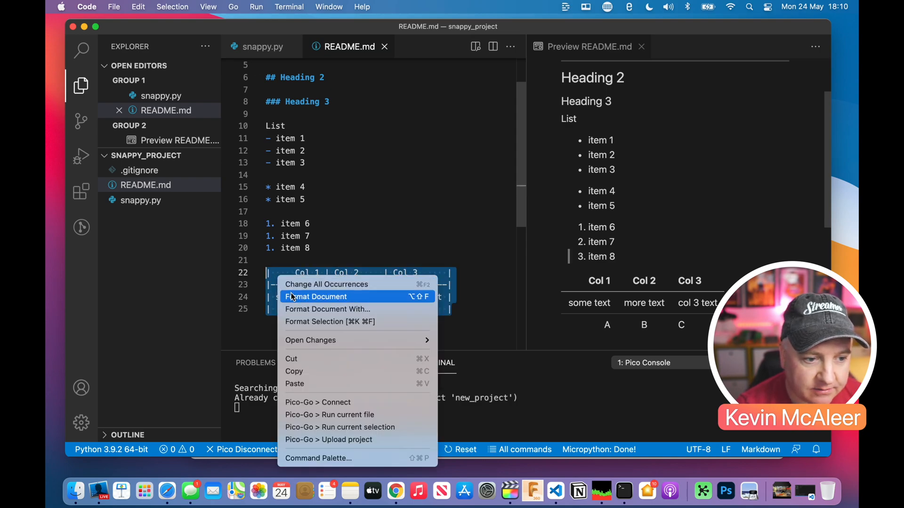
click(315, 297)
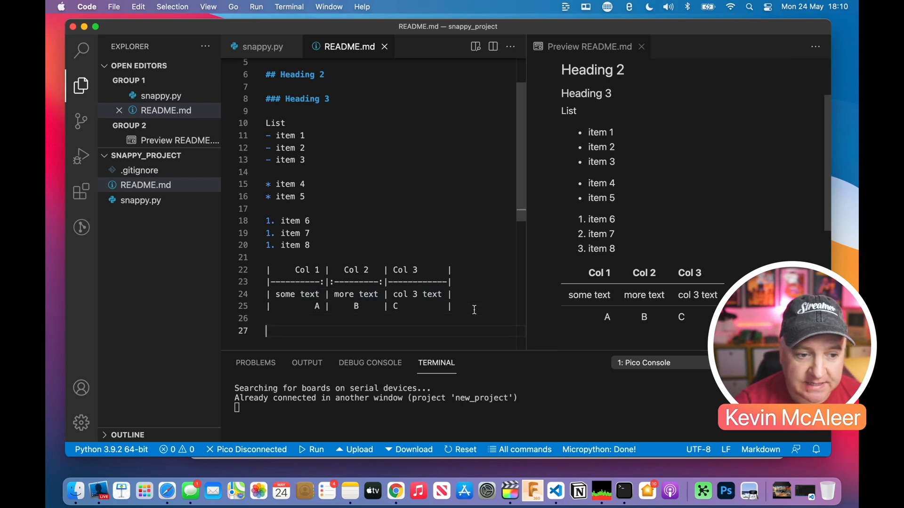
Step: From Source Control, initialize a git repository for snappy_project
click(258, 46)
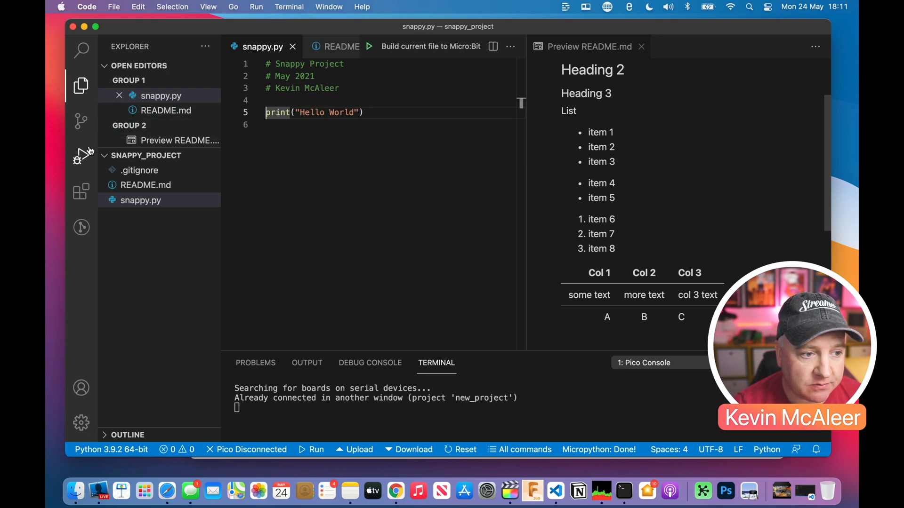
click(81, 121)
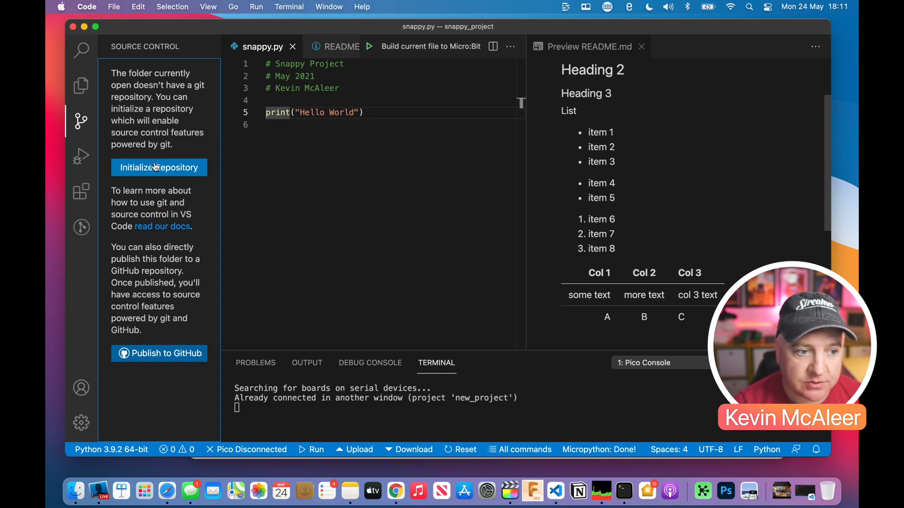
click(158, 168)
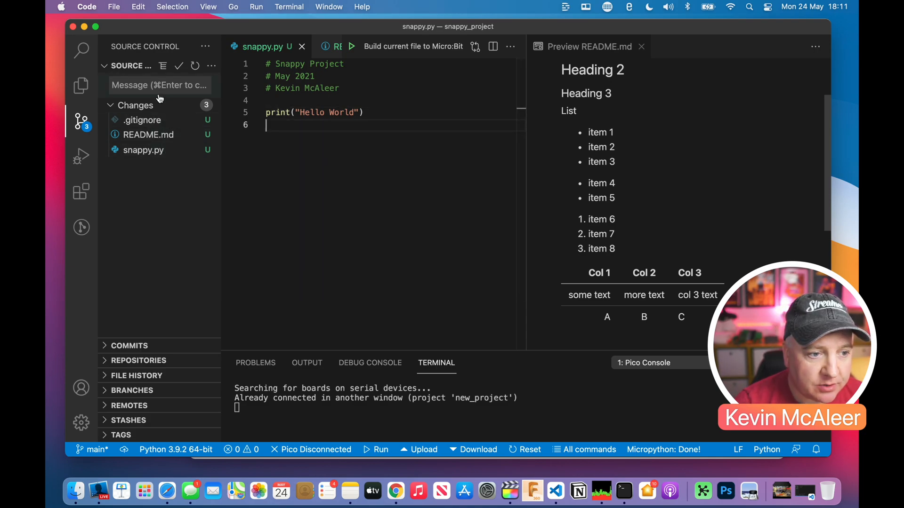
Step: Stage all three files and commit them with the message 'Initial Commit'
click(161, 85)
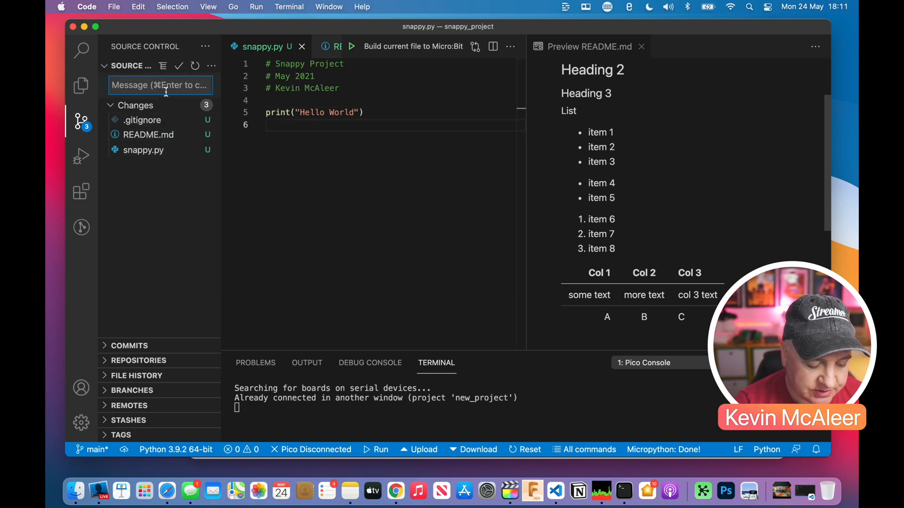
text(Initial Commit)
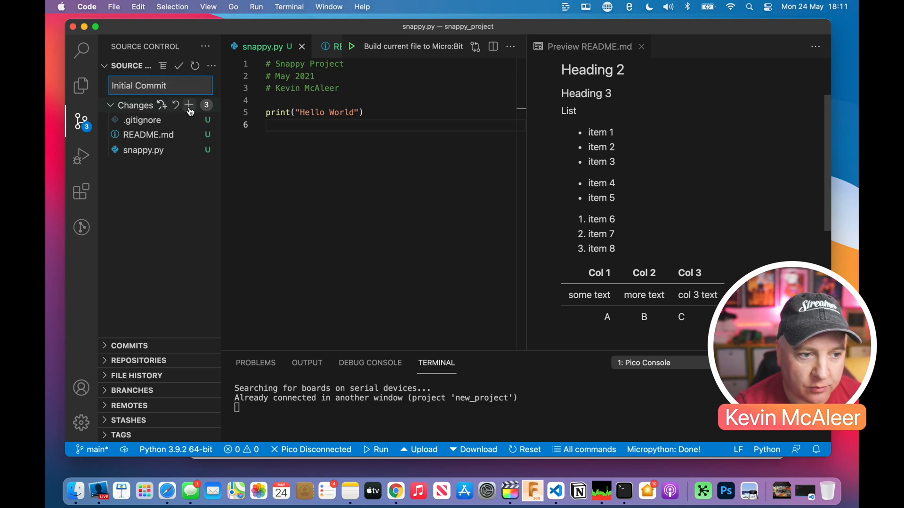
click(188, 106)
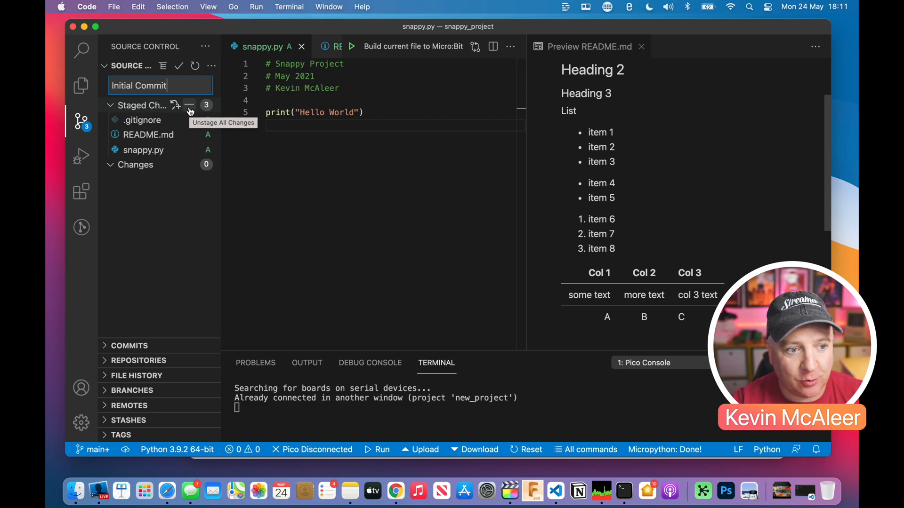
click(179, 66)
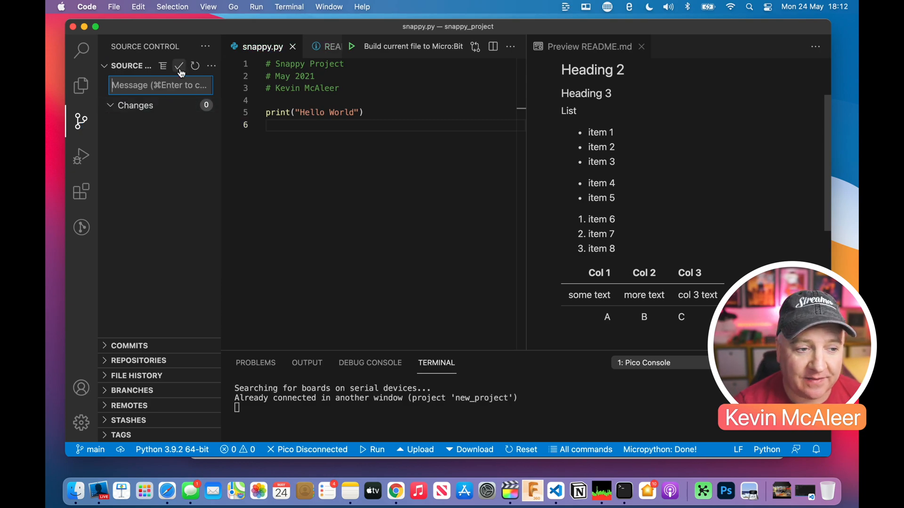
mouse_move(141, 165)
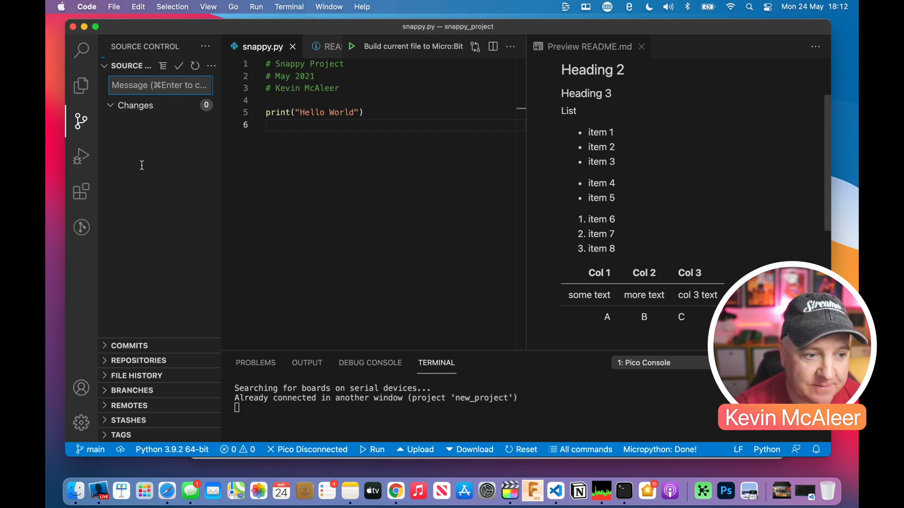
mouse_move(150, 176)
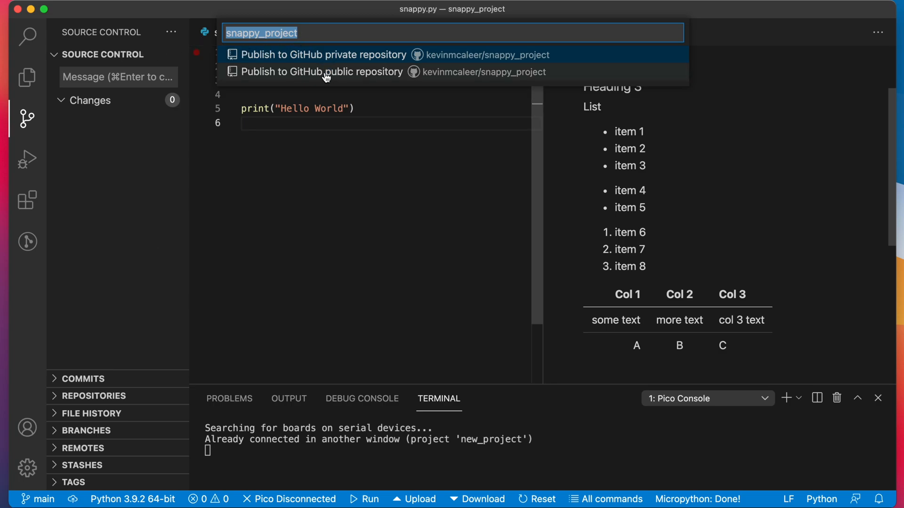
Step: Publish snappy_project as a public GitHub repository and view it on GitHub
click(322, 72)
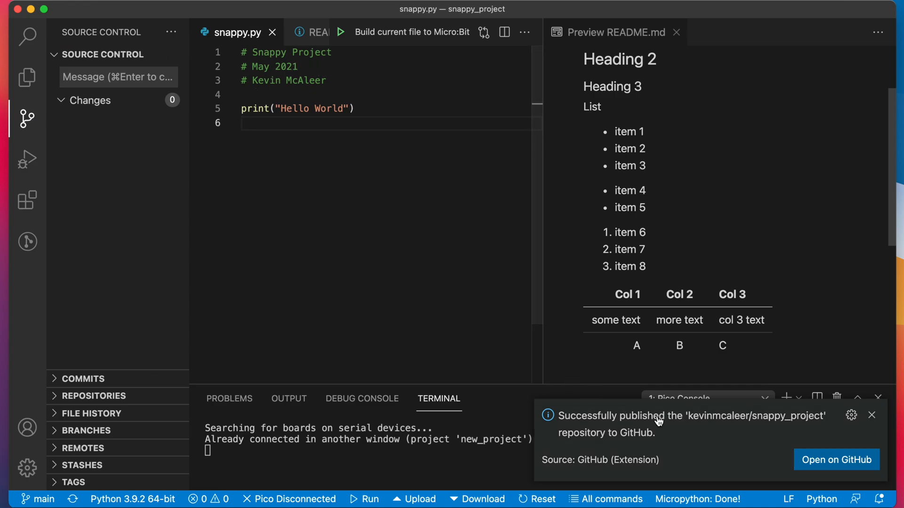
click(836, 459)
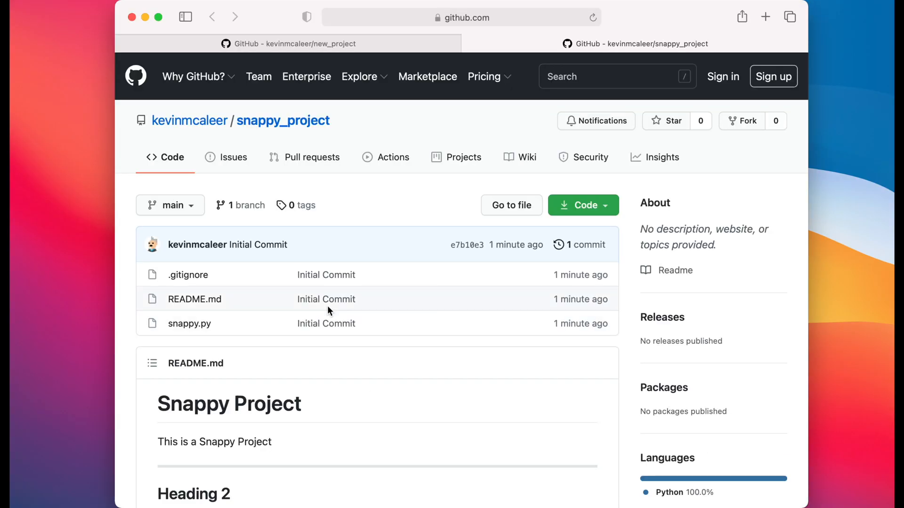
scroll(down, 3)
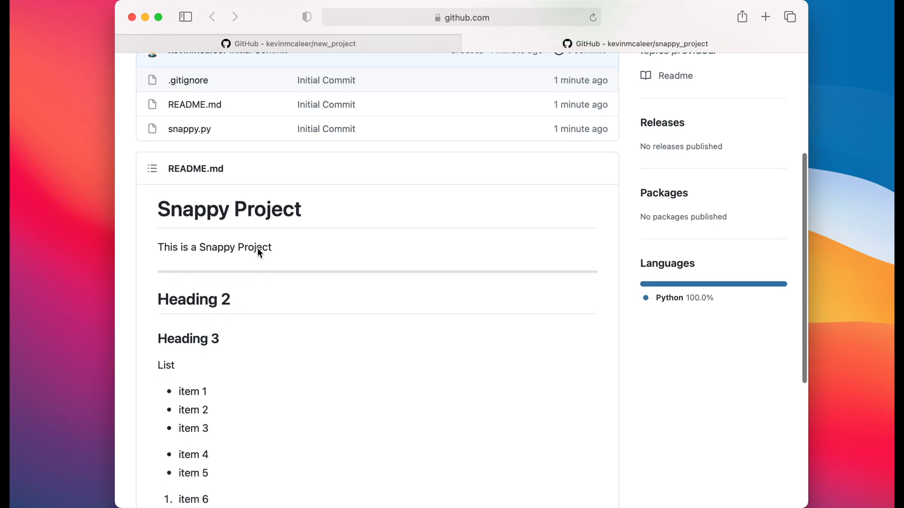
scroll(down, 3)
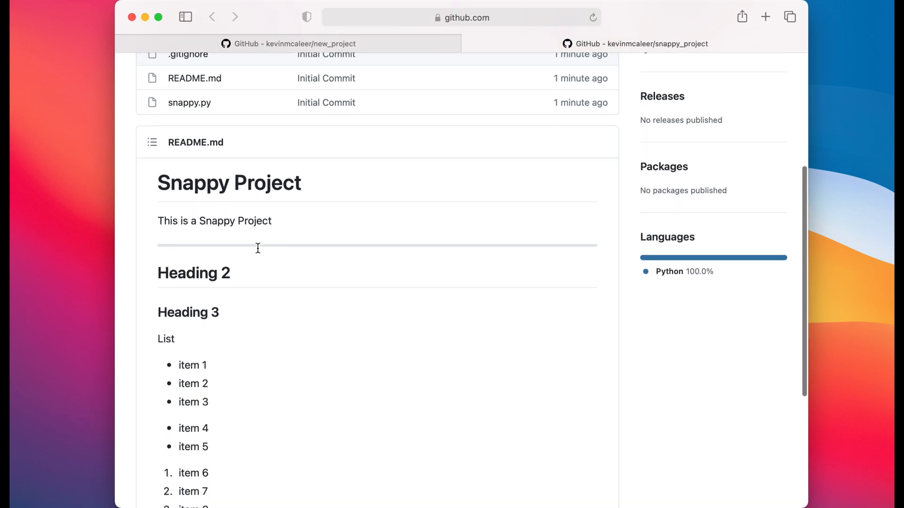
scroll(down, 3)
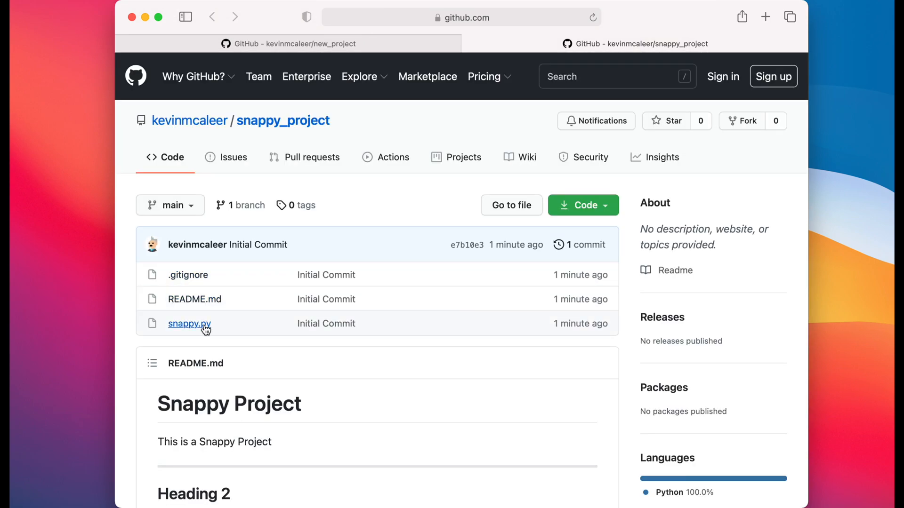
Step: Edit snappy.py on GitHub to add print("Hello from GitHub") and commit the change to main
click(190, 323)
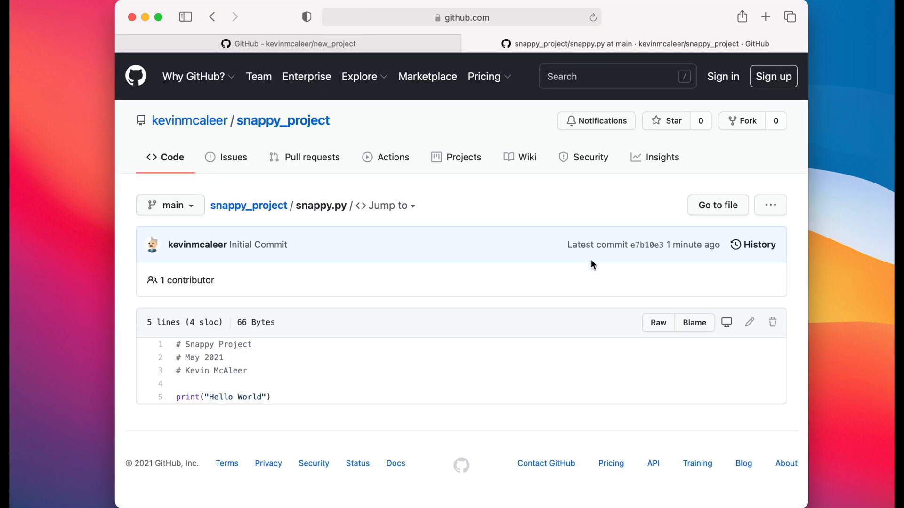
click(749, 322)
text(print("Hello)
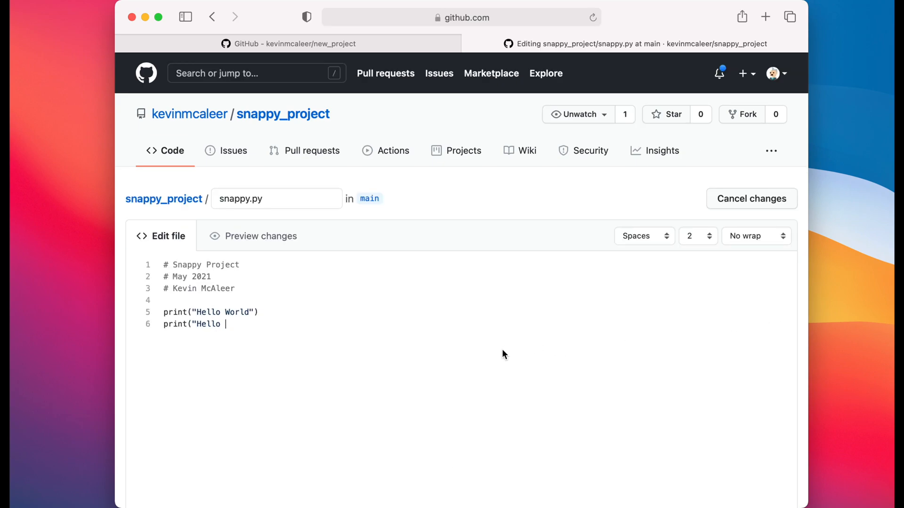
text(from GitHub"))
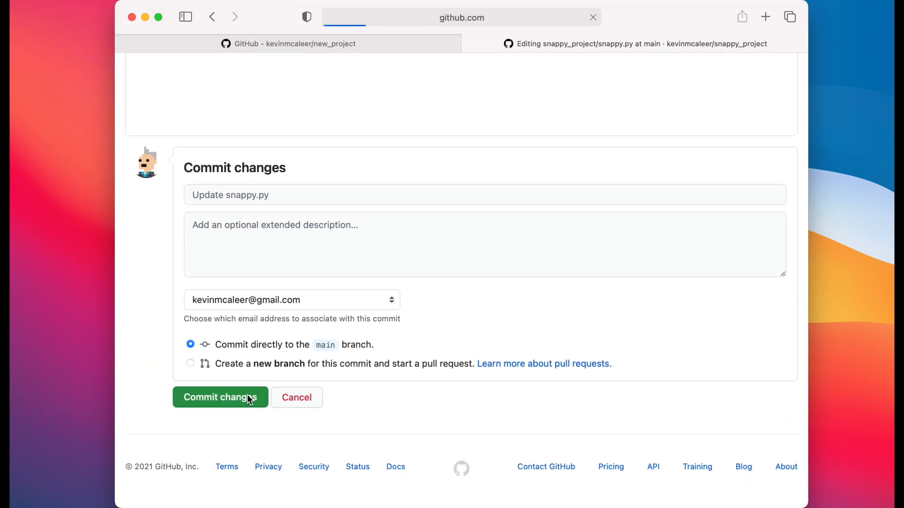
click(220, 397)
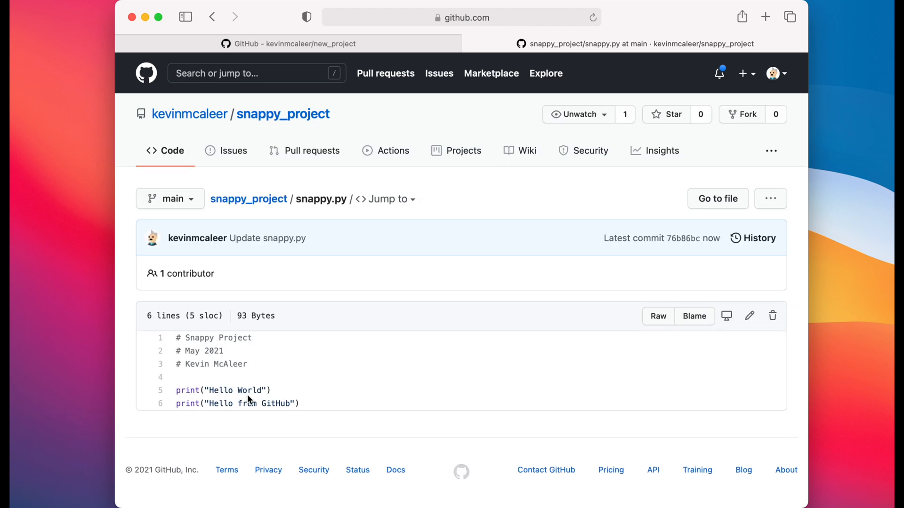
mouse_move(255, 242)
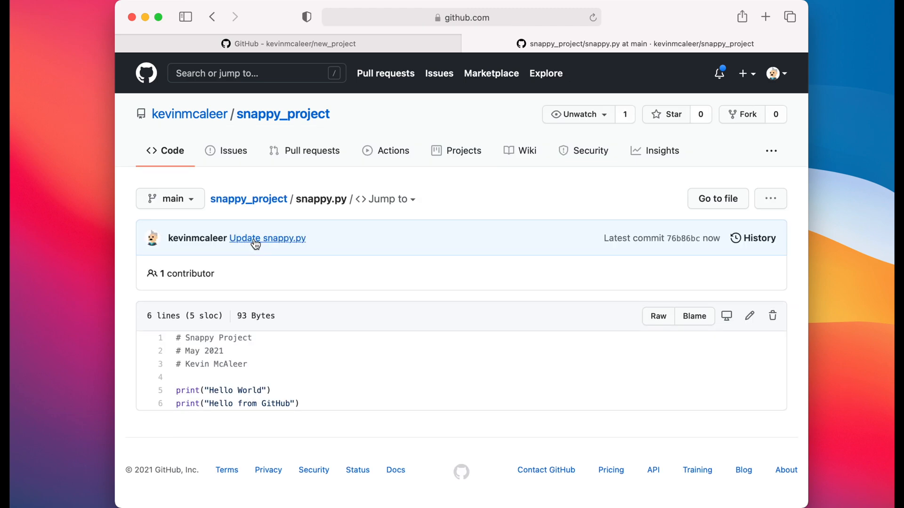
mouse_move(324, 418)
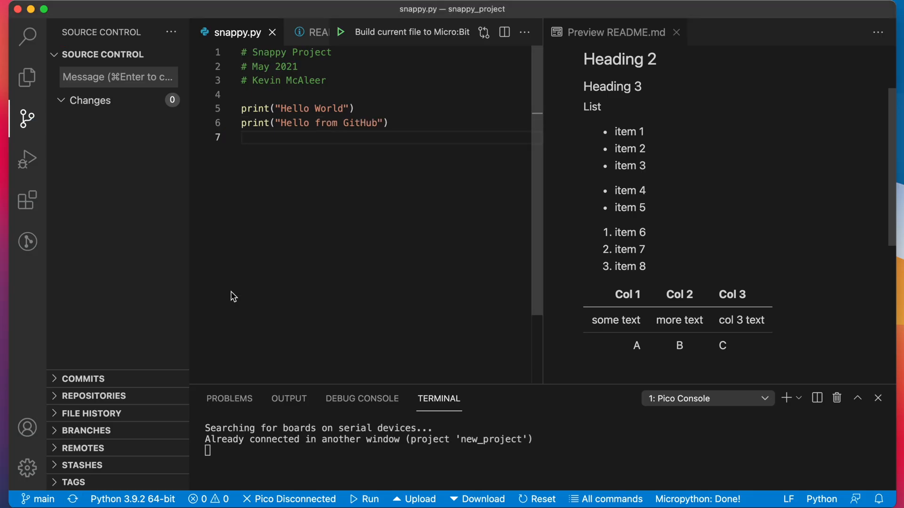
mouse_move(324, 162)
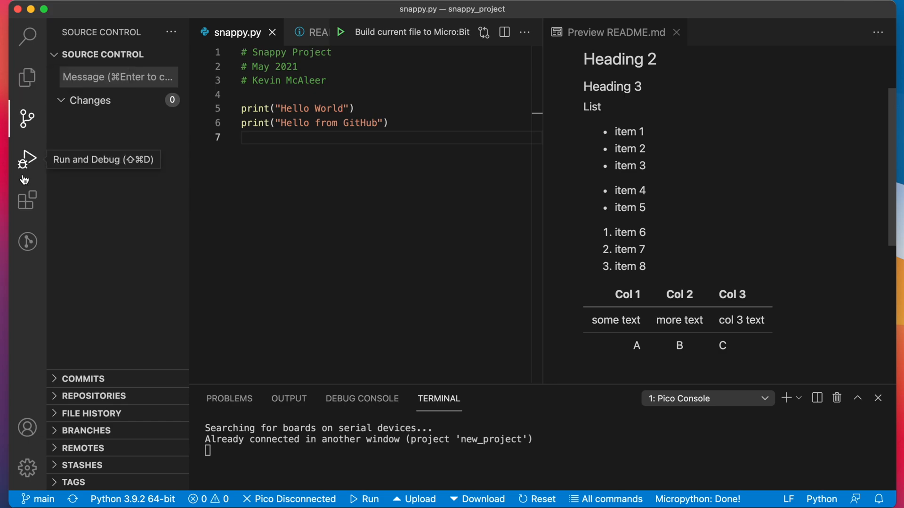
Step: In the Extensions sidebar, locate and show the Markdown Table Prettifier extension details
click(26, 200)
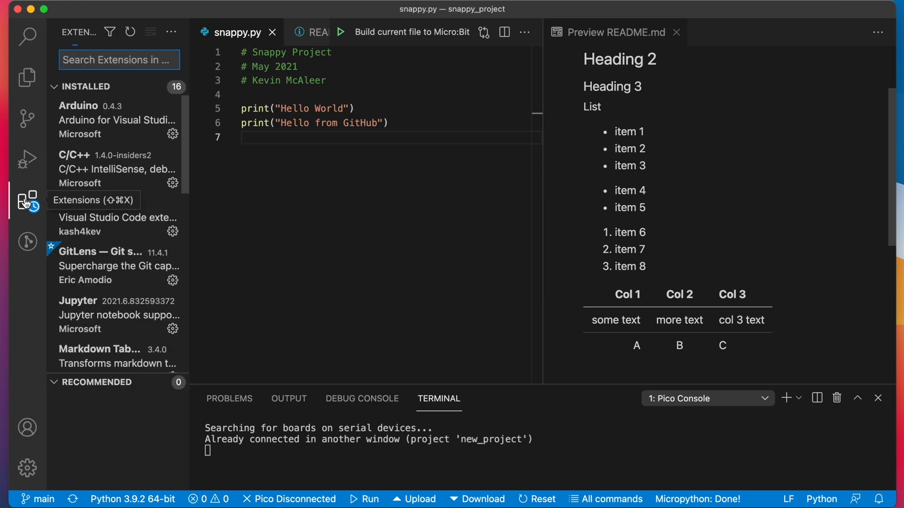
scroll(down, 3)
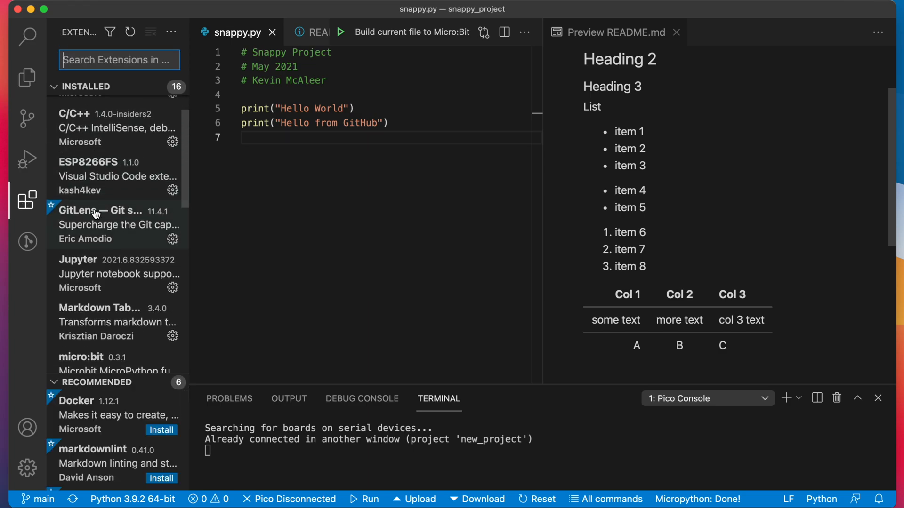
scroll(down, 3)
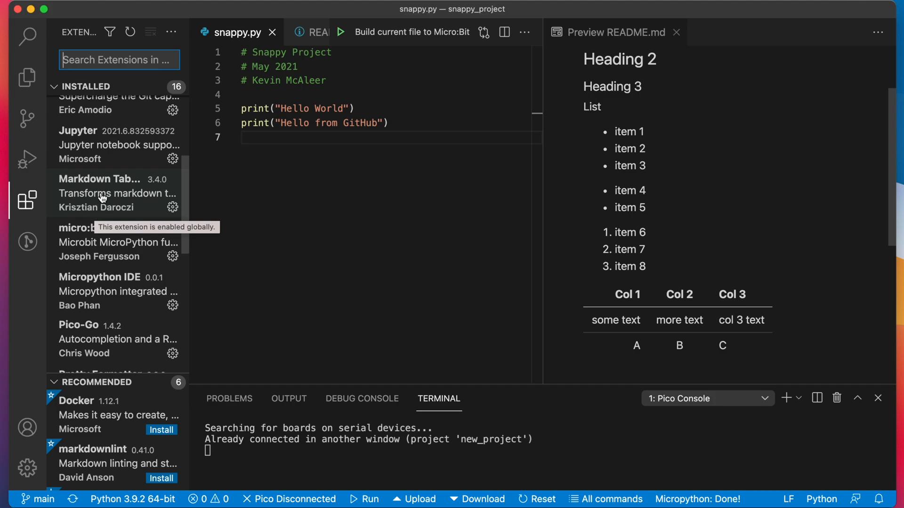
click(104, 193)
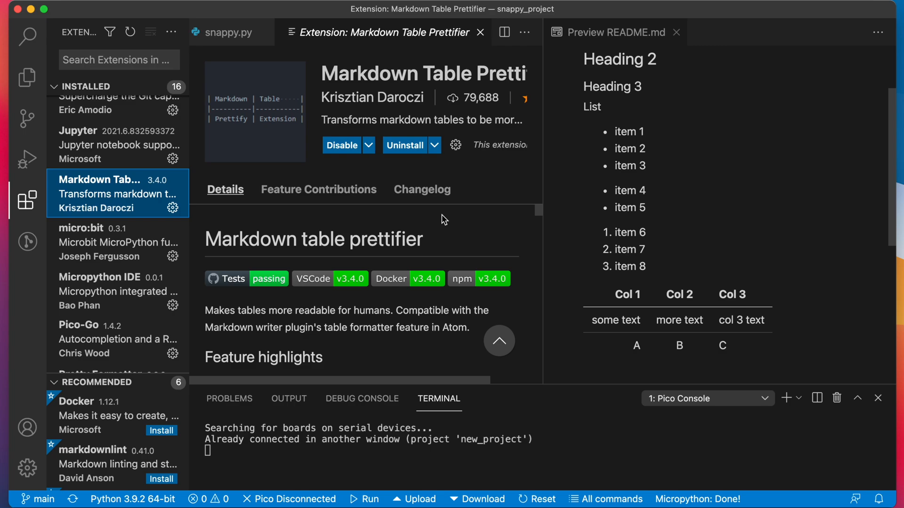
mouse_move(82, 338)
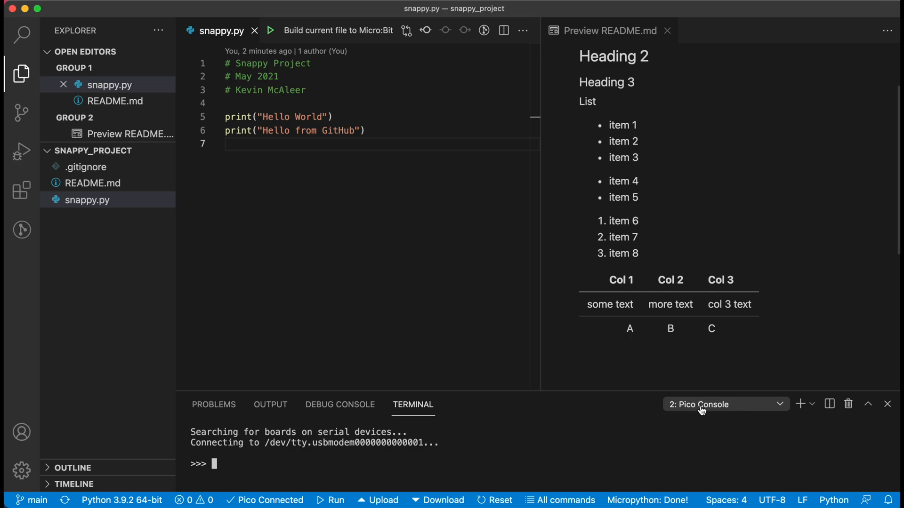
mouse_move(376, 466)
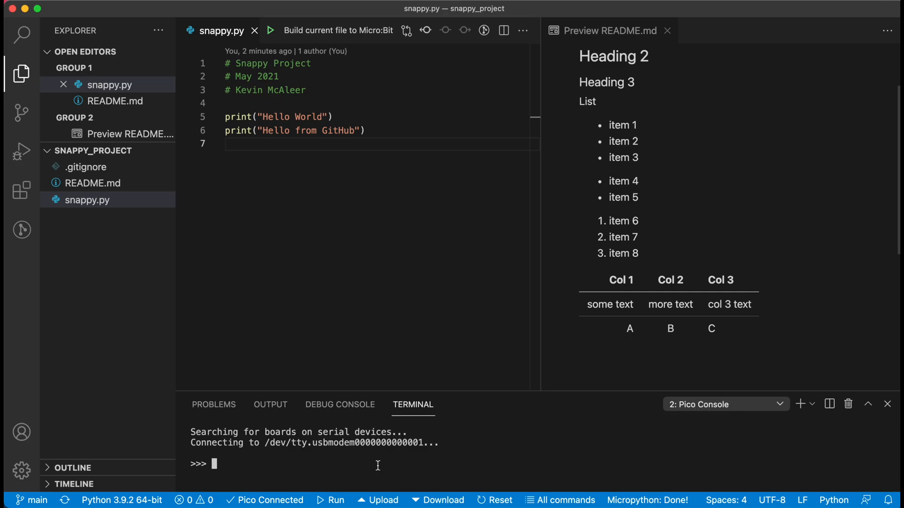
Step: Select snappy.py and upload it to the Raspberry Pi Pico from the status bar
text(a = 1)
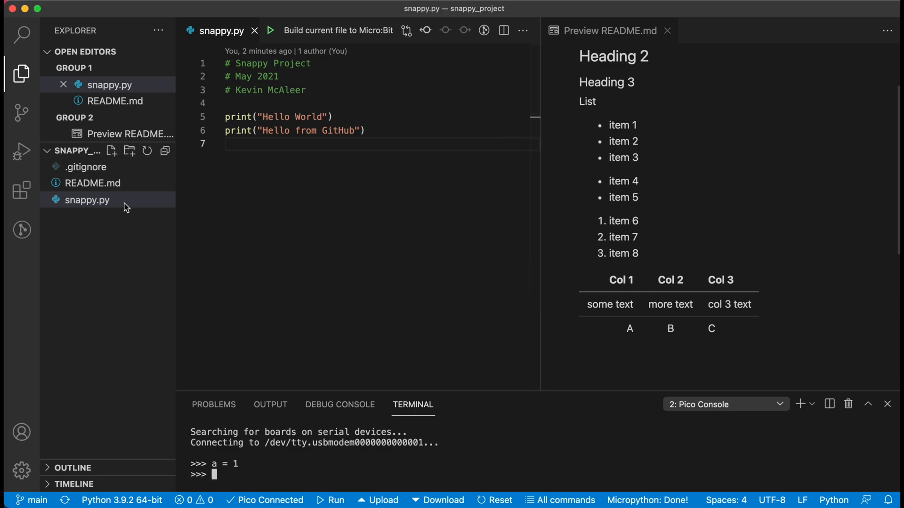
click(87, 200)
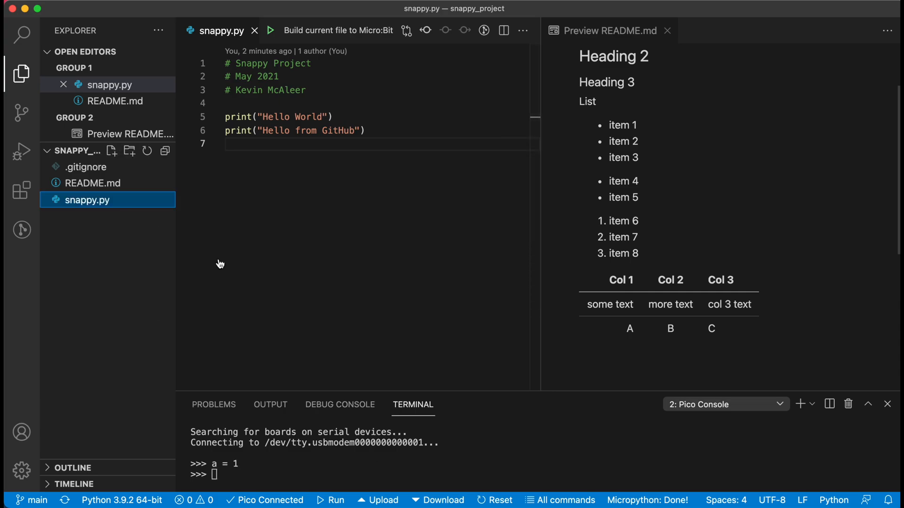
click(382, 500)
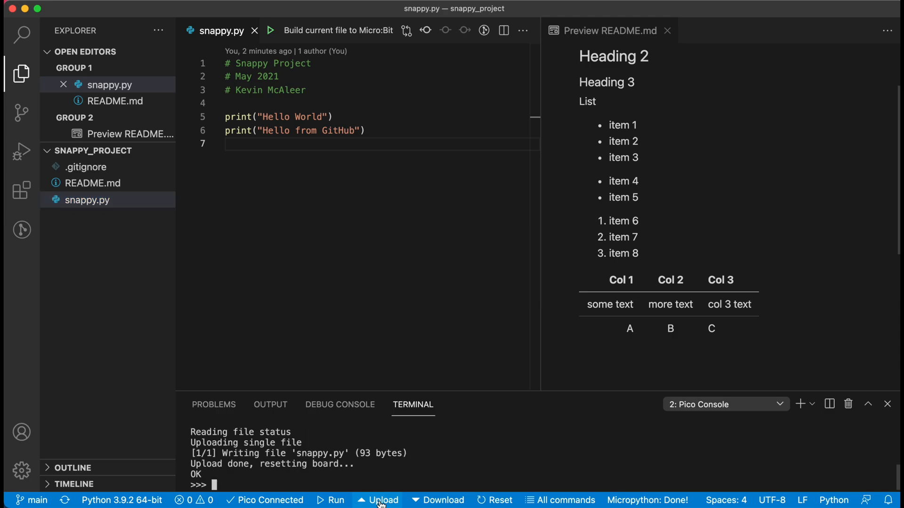
mouse_move(266, 480)
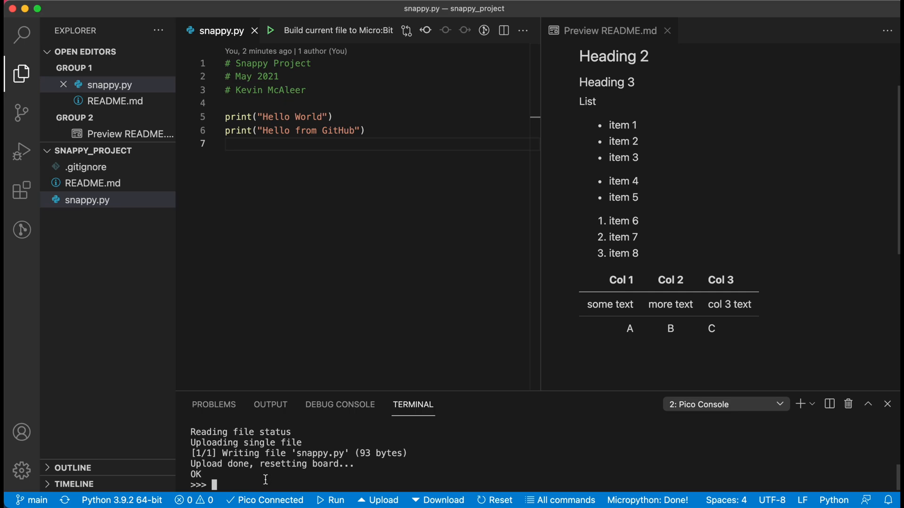
Step: Run import os and os.listdir() in the Pico REPL to confirm snappy.py is on the board
text(import os)
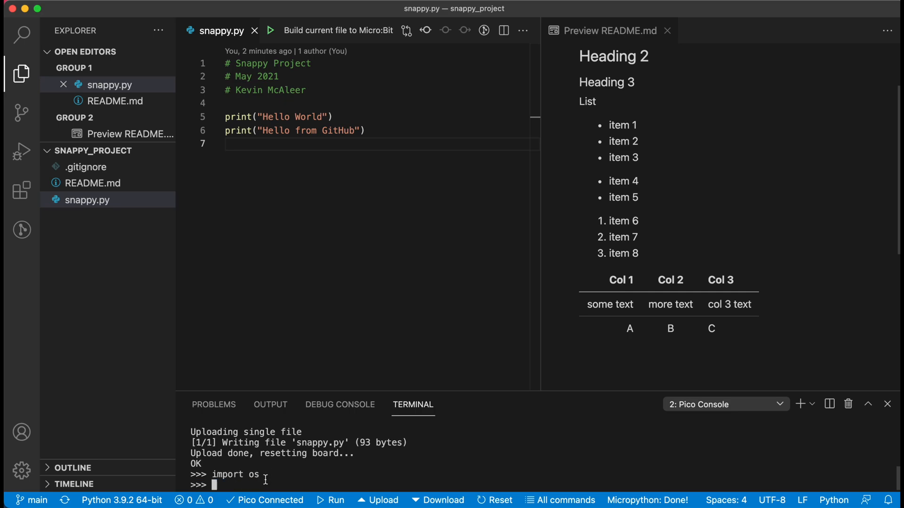
text(os.listdir()
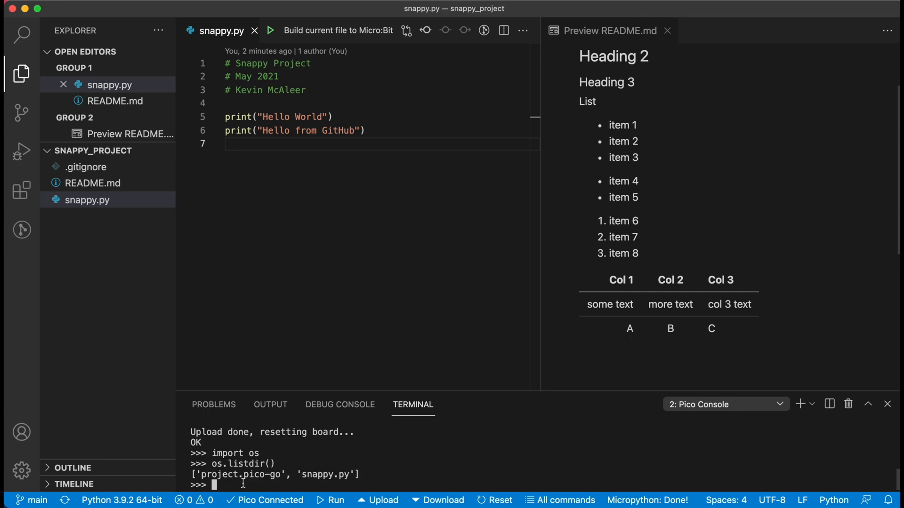
mouse_move(336, 471)
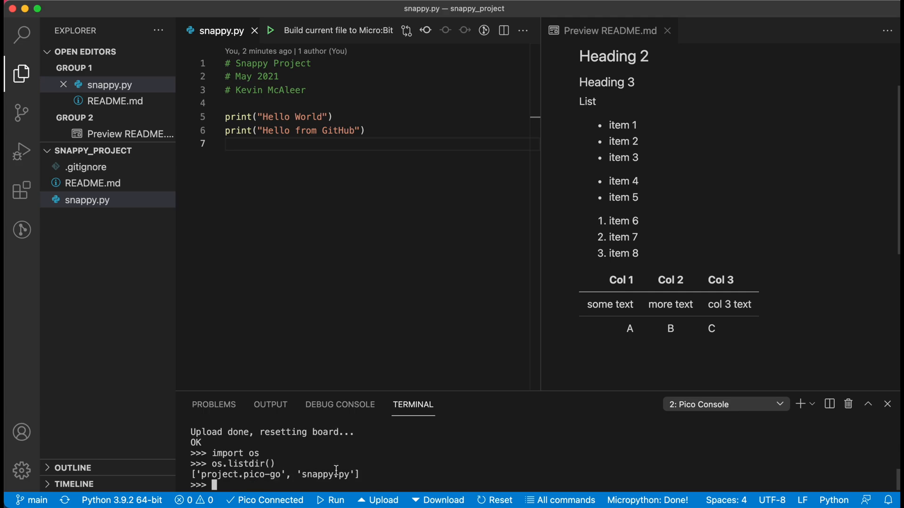
mouse_move(197, 306)
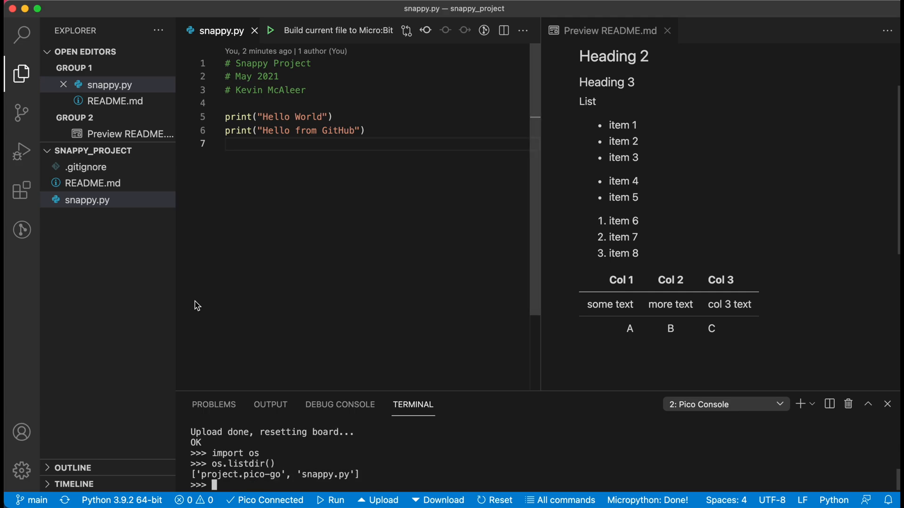
click(20, 190)
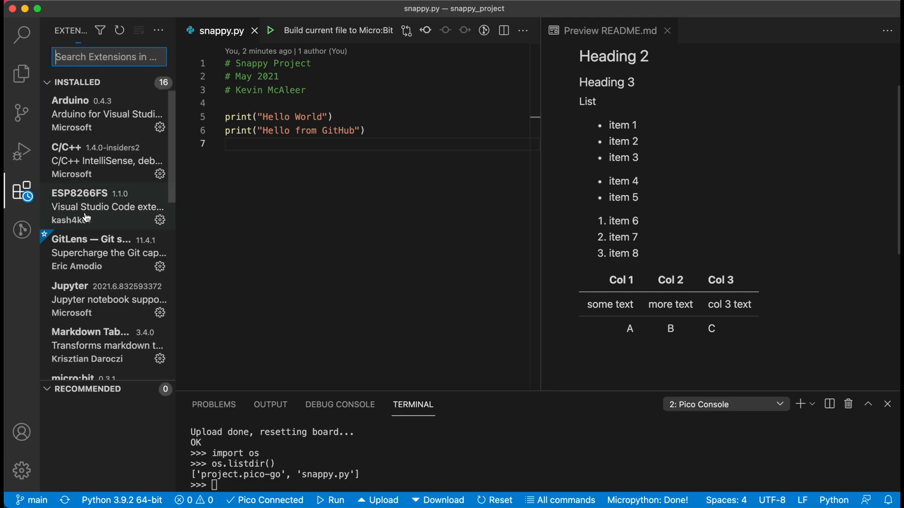